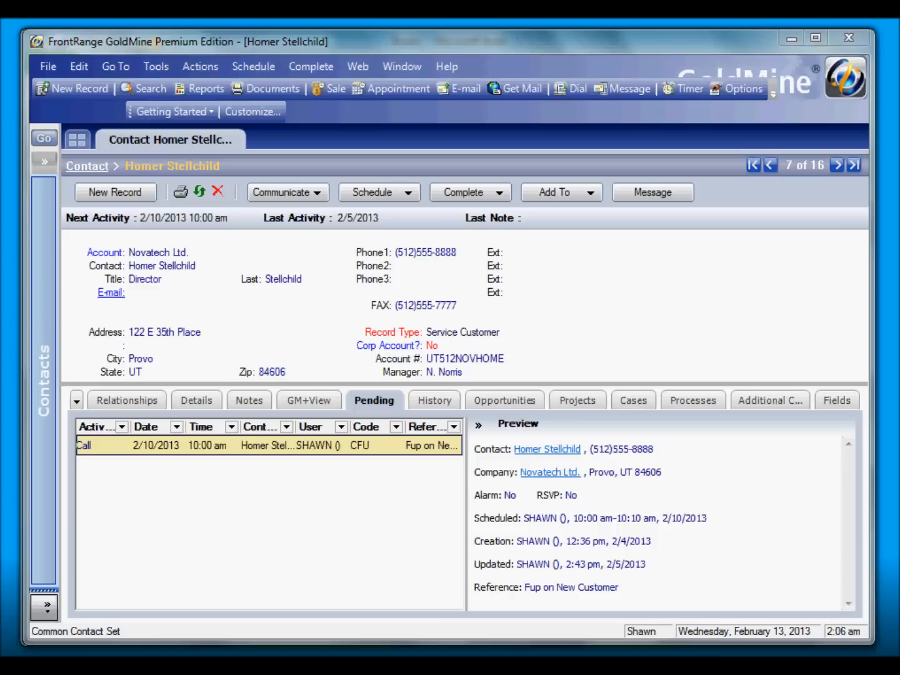
{"action": "mouse_move", "coordinate": [502, 293]}
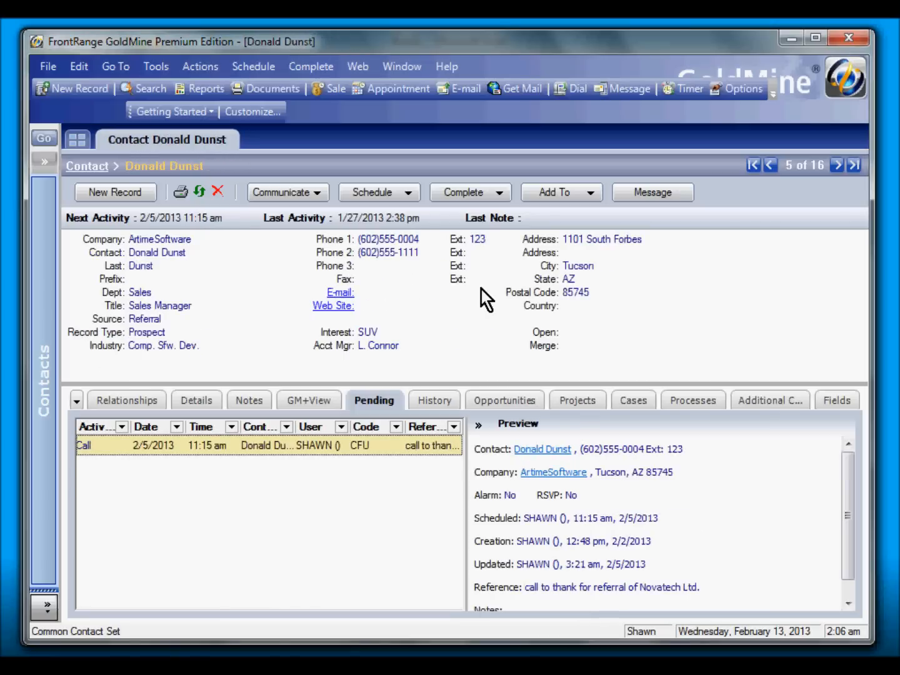
{"action": "mouse_move", "coordinate": [591, 640]}
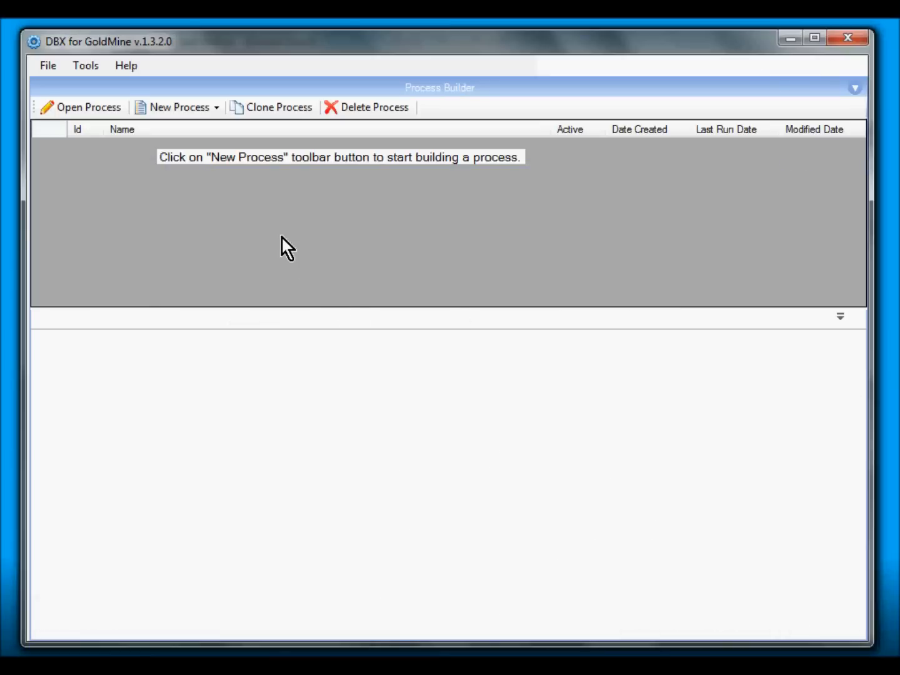
- Create a new process of type Export GoldMine Records from the New Process menu
{"action": "left_click", "coordinate": [177, 108]}
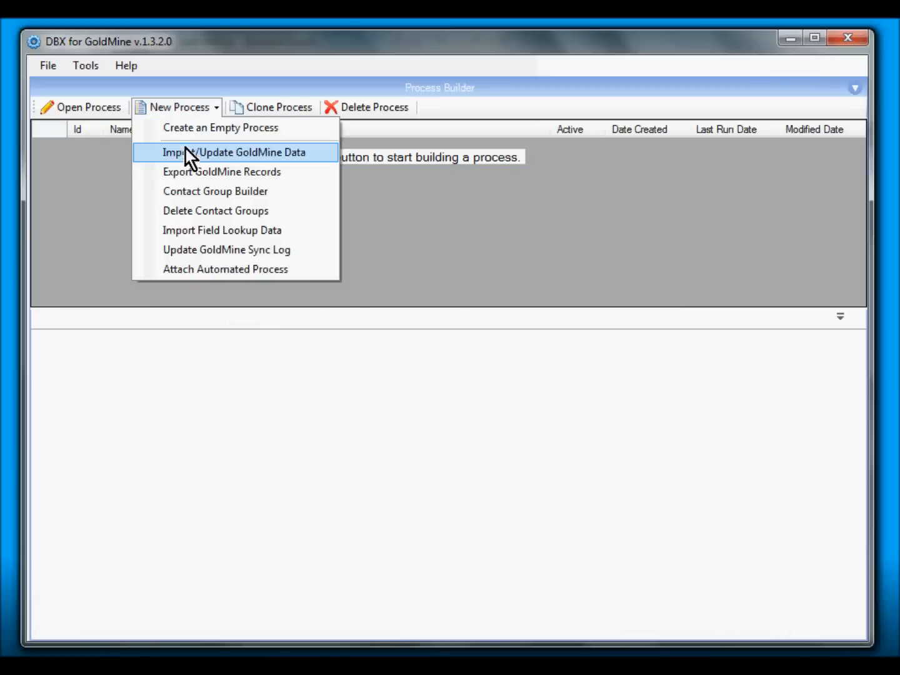
{"action": "mouse_move", "coordinate": [293, 182]}
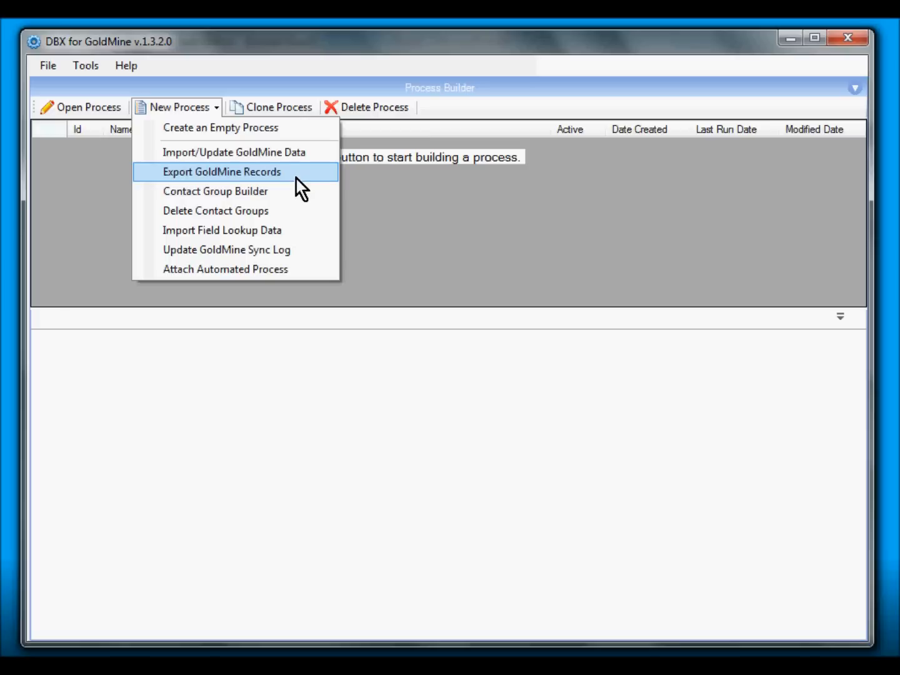
{"action": "left_click", "coordinate": [222, 171]}
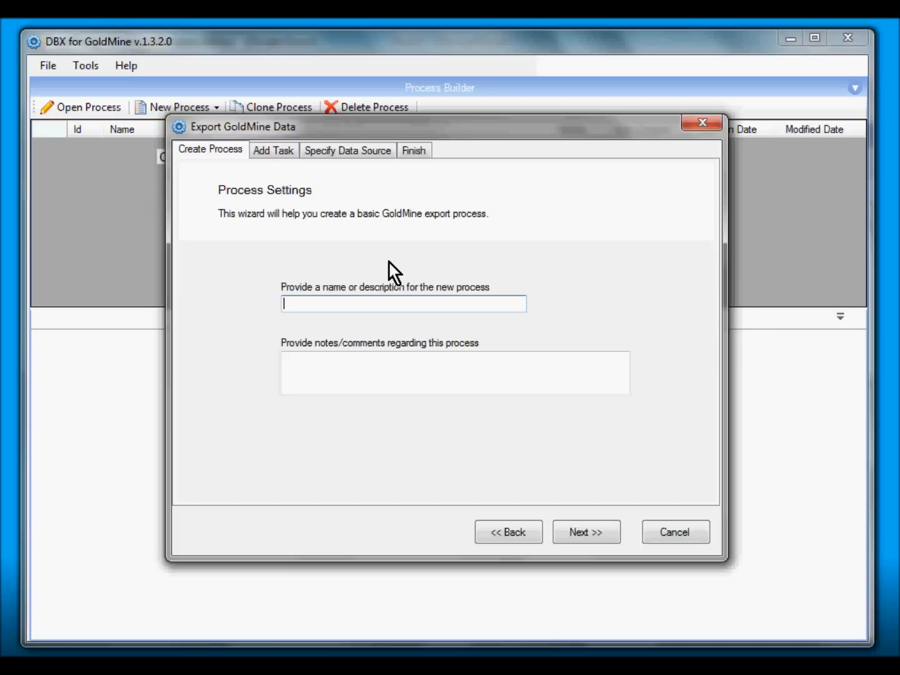
- Name the process 'Export contact info' and continue to the export task step
{"action": "type", "text": "Export"}
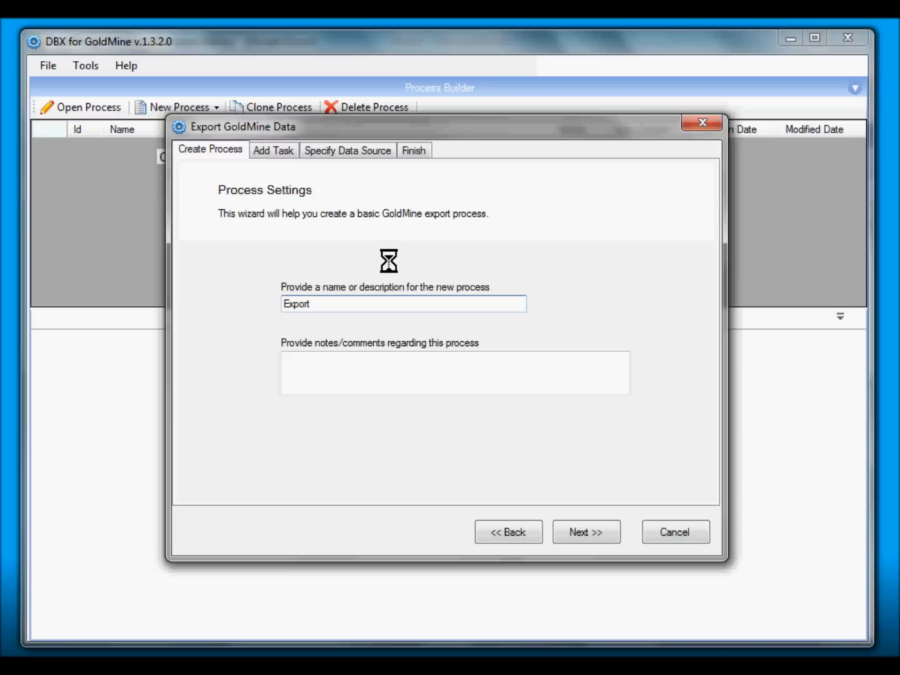
{"action": "type", "text": "co"}
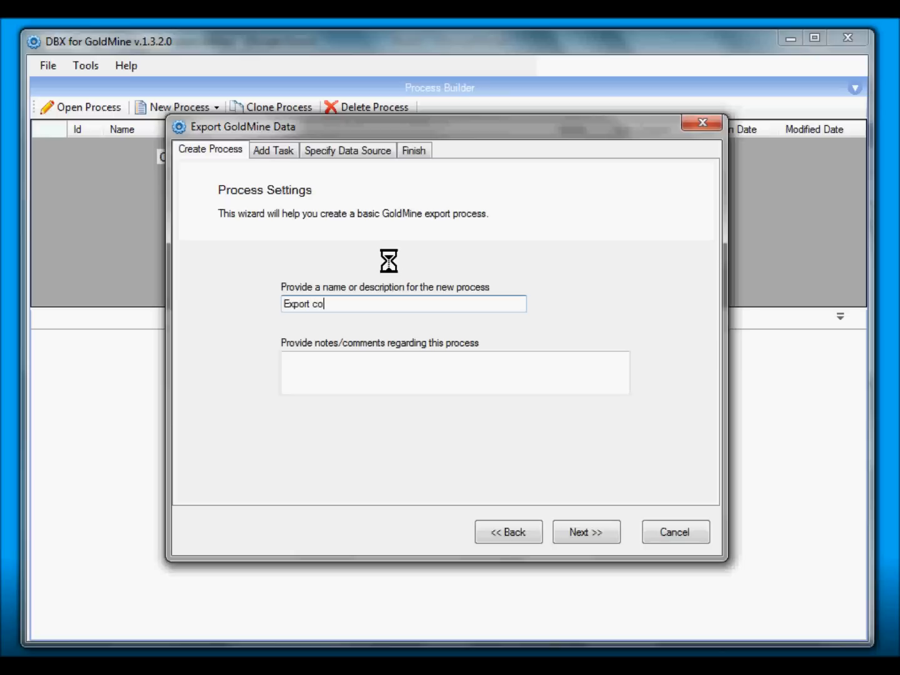
{"action": "type", "text": "ntact"}
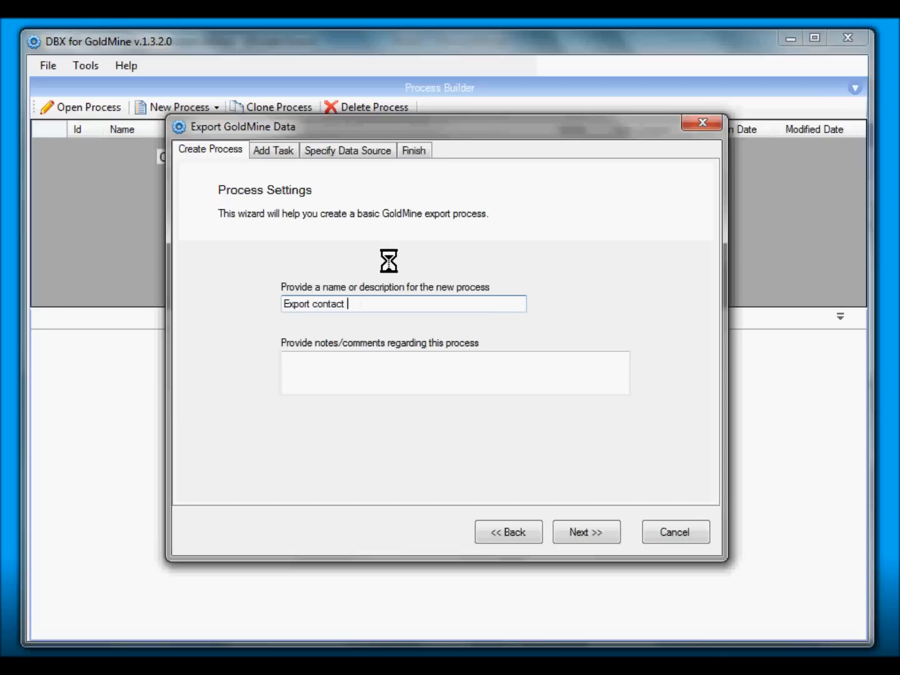
{"action": "type", "text": "info"}
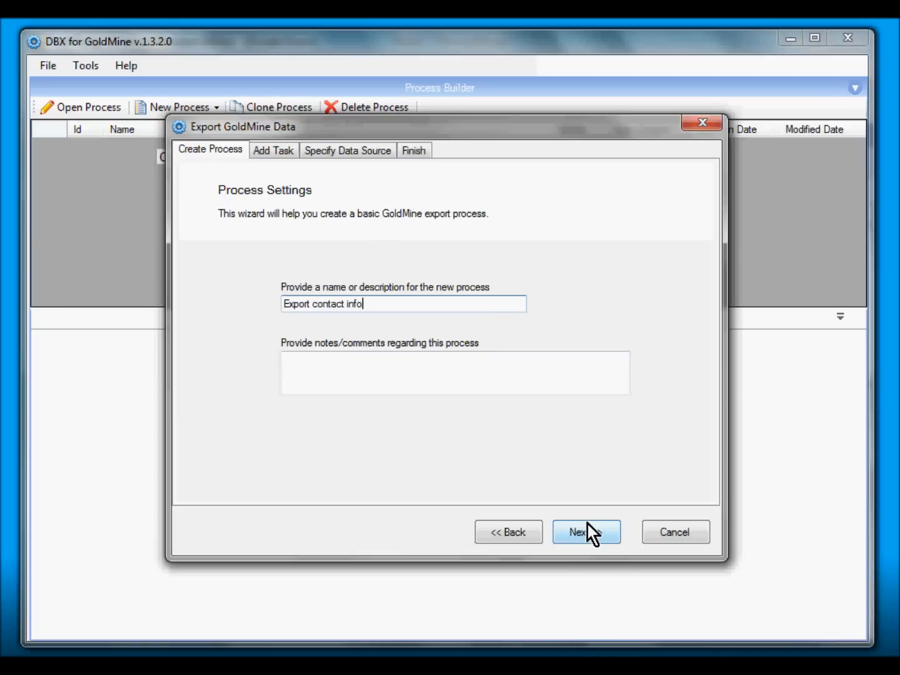
{"action": "left_click", "coordinate": [585, 532]}
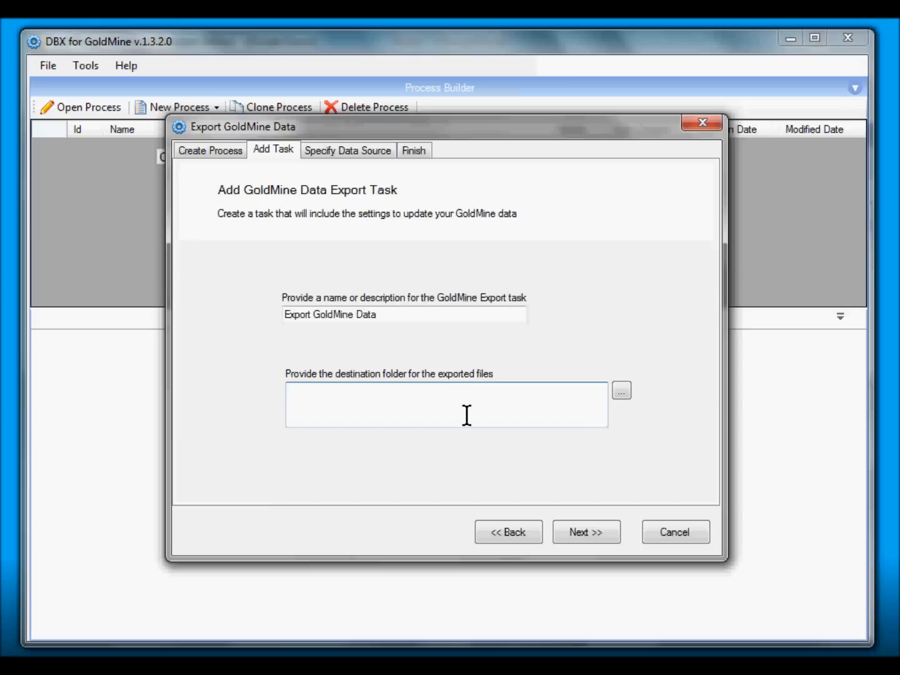
- Set the destination folder to c:\temp\csv, keep the Default GoldMine Connection and finish the wizard
{"action": "type", "text": "c:"}
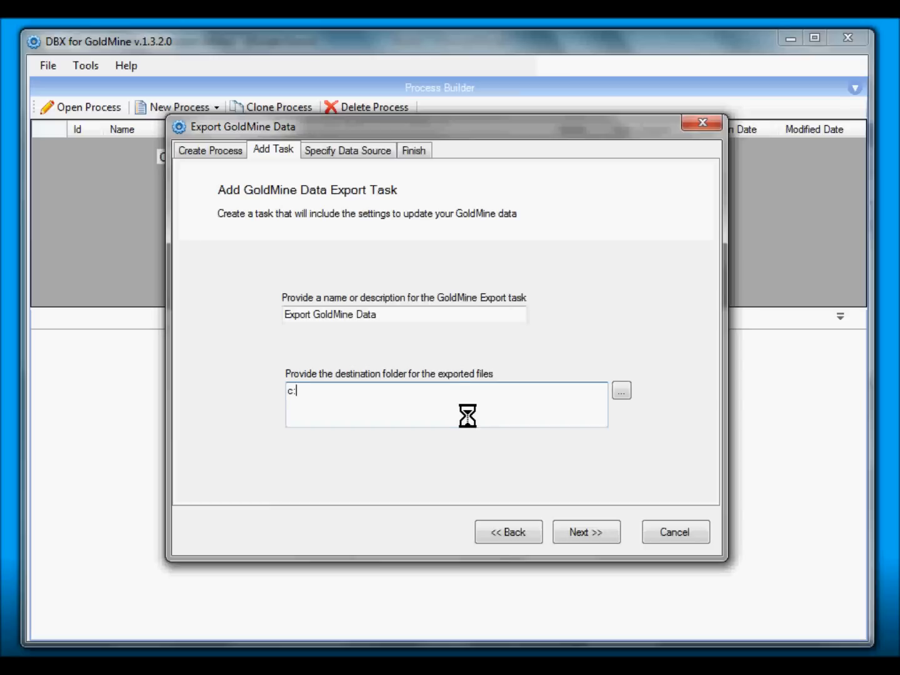
{"action": "type", "text": "\\temp"}
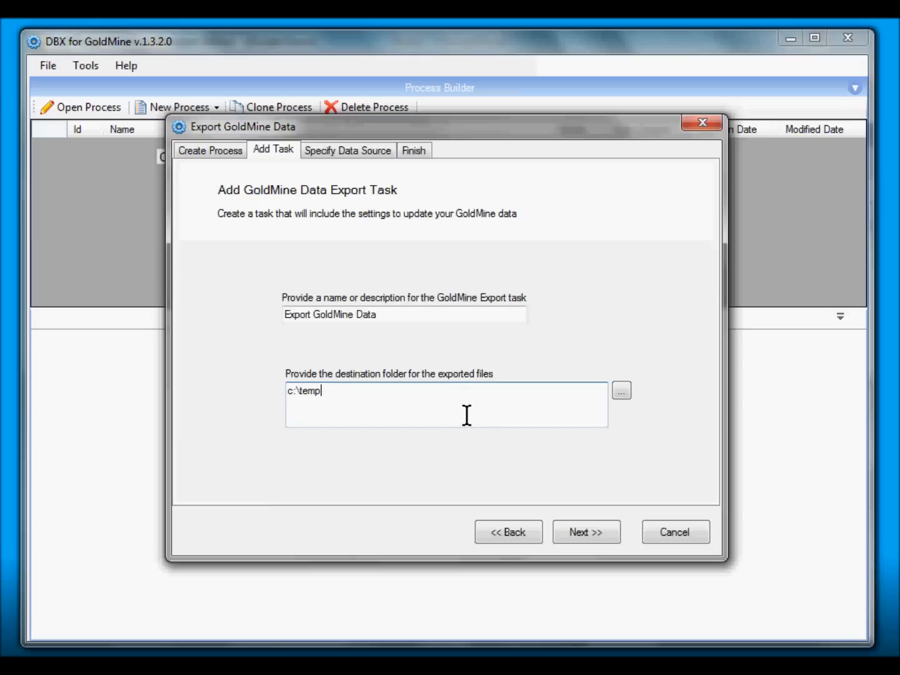
{"action": "type", "text": "\\csv"}
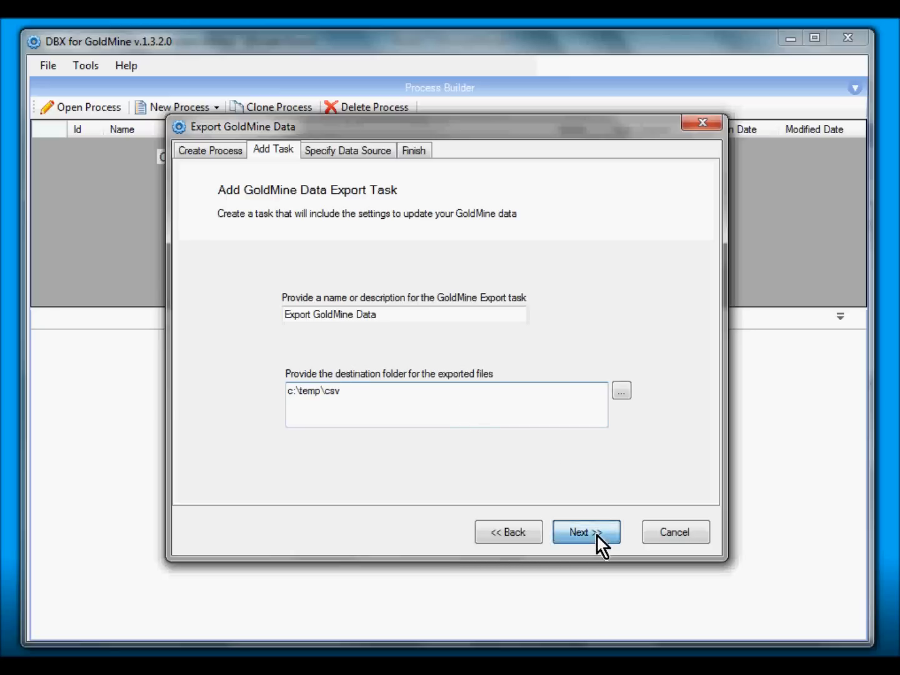
{"action": "left_click", "coordinate": [586, 533]}
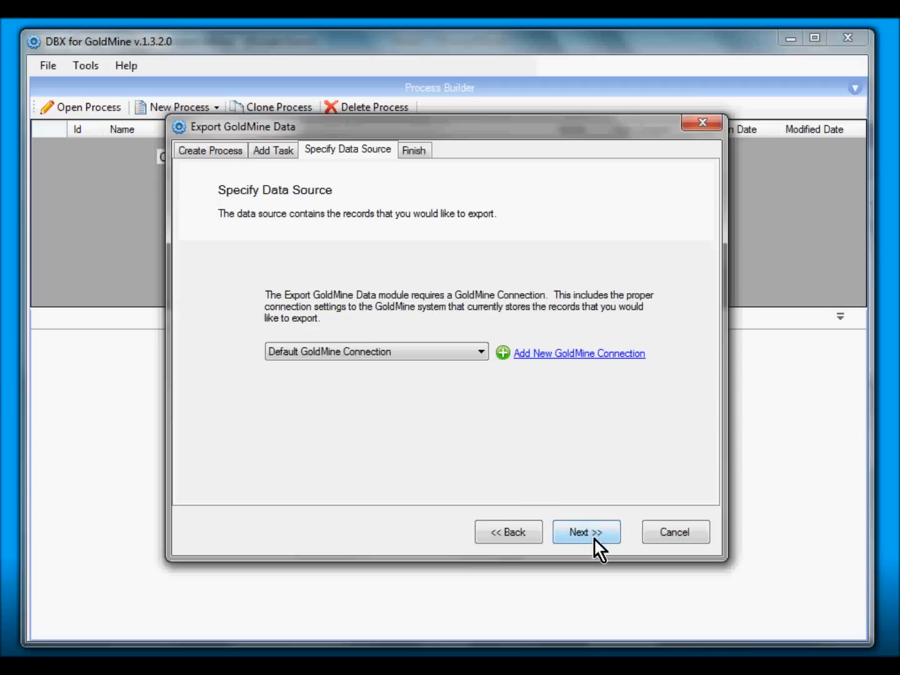
{"action": "left_click", "coordinate": [585, 532]}
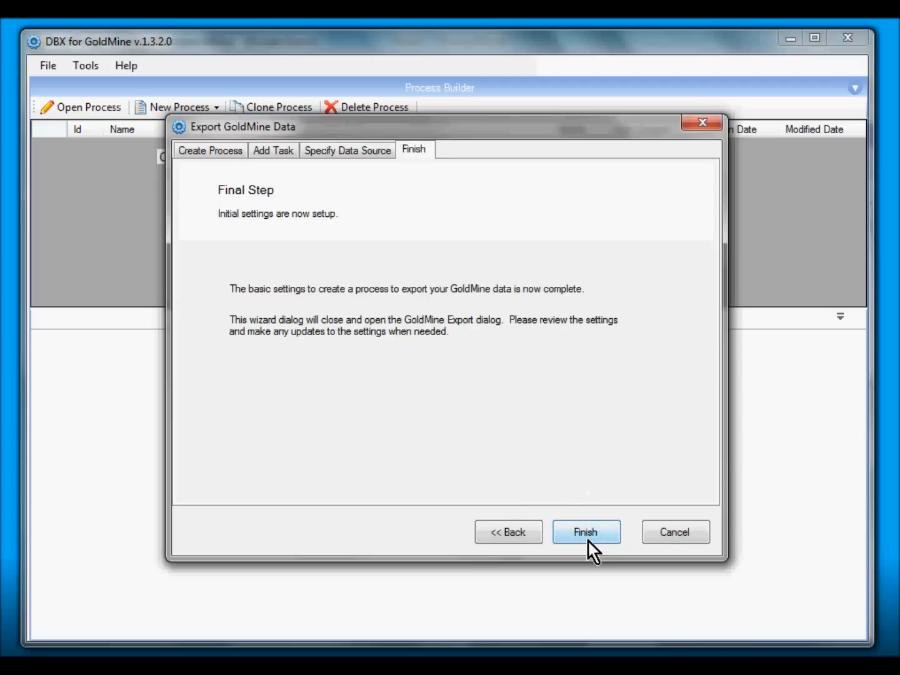
{"action": "left_click", "coordinate": [586, 531]}
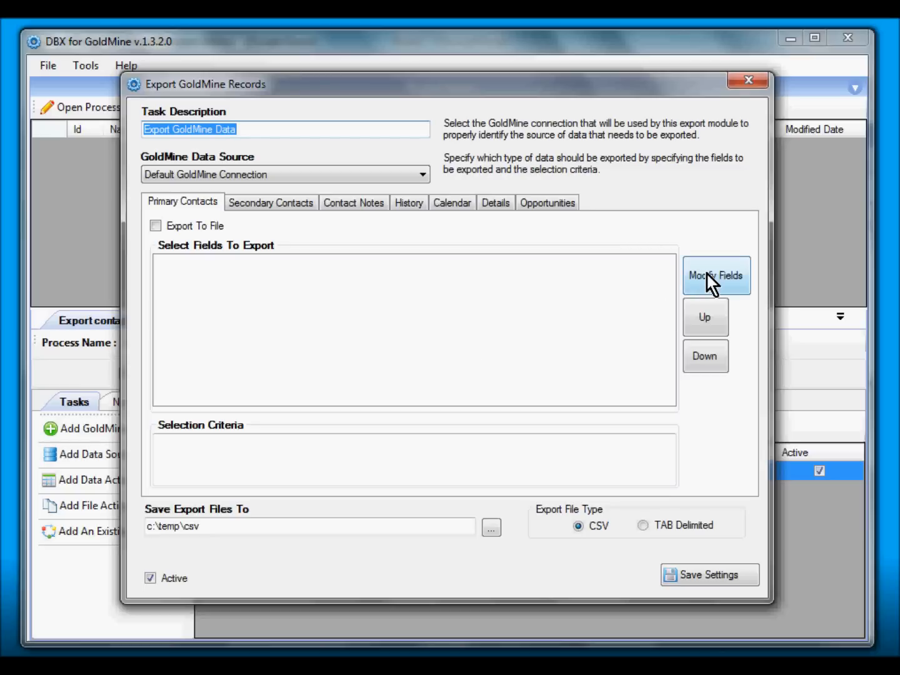
- Add fifteen Contact1 fields, Address1 through Phone3, to Primary Contacts and enable Export To File
{"action": "left_click", "coordinate": [716, 275]}
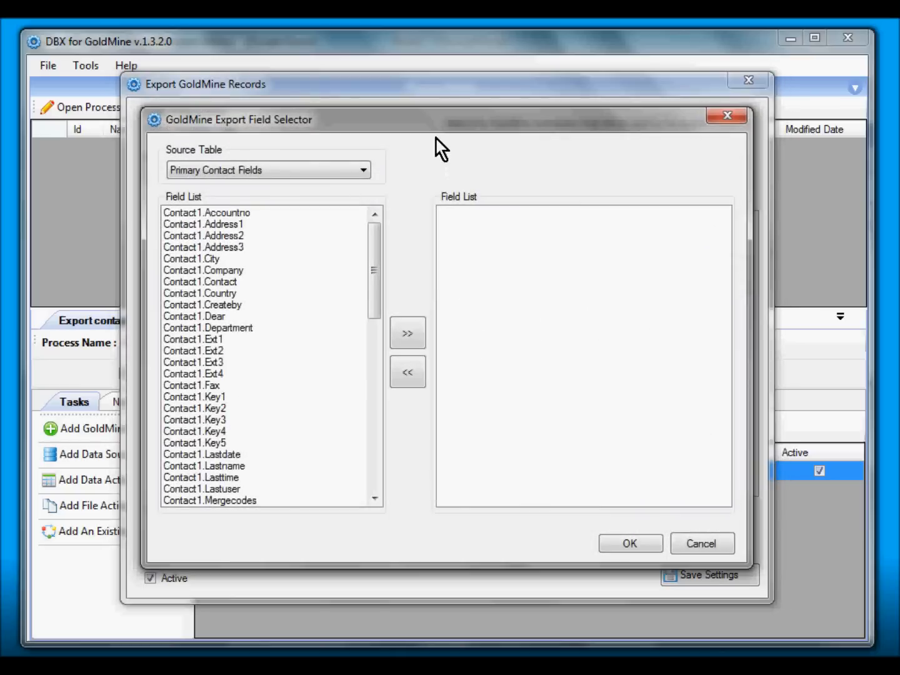
{"action": "mouse_move", "coordinate": [242, 237]}
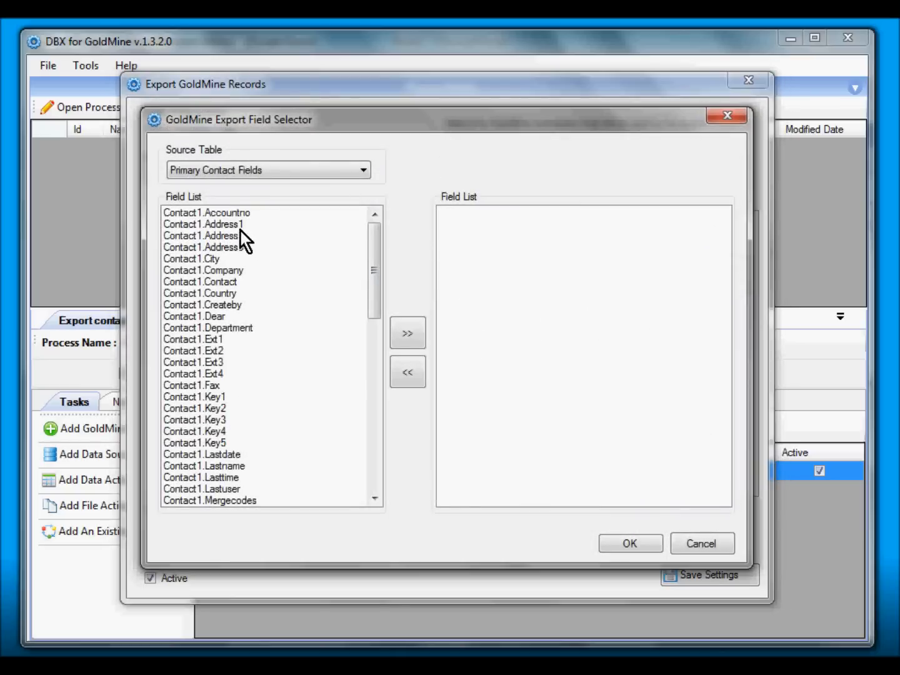
{"action": "left_click_drag", "start_coordinate": [204, 224], "coordinate": [204, 258]}
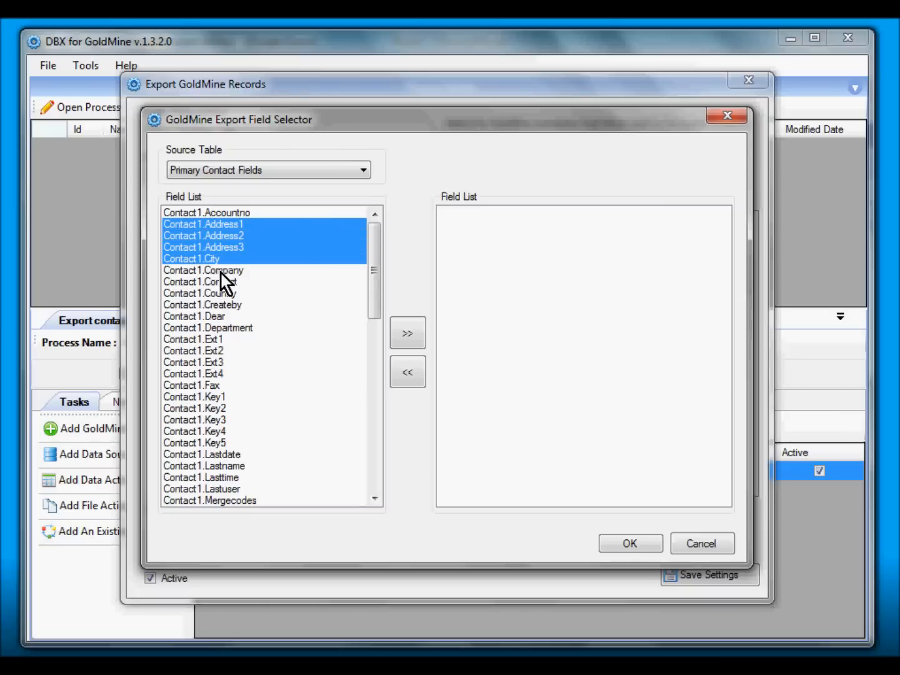
{"action": "left_click", "coordinate": [200, 293]}
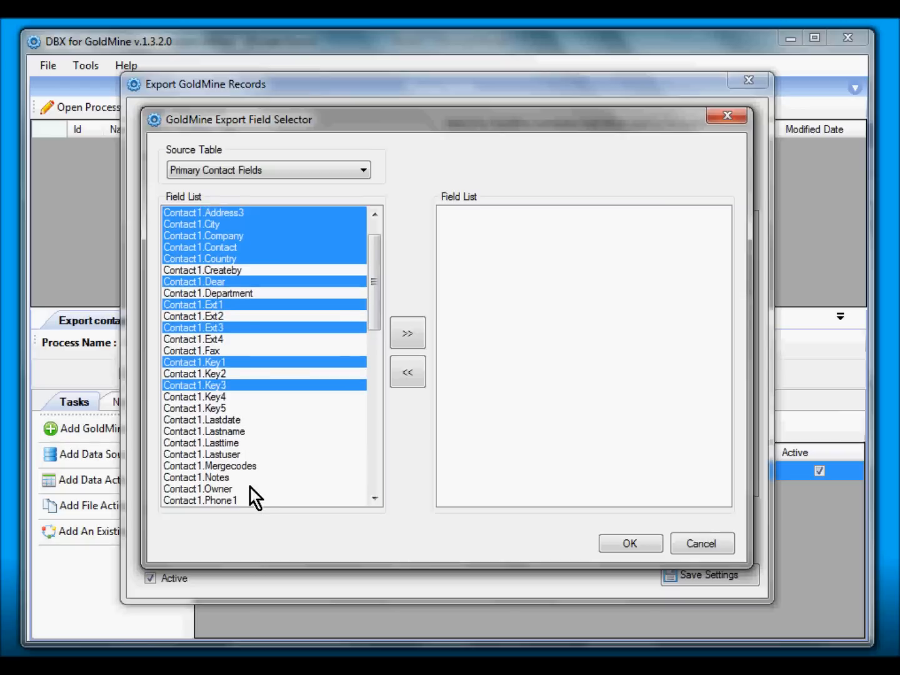
{"action": "scroll", "scroll_direction": "down", "scroll_amount": 3}
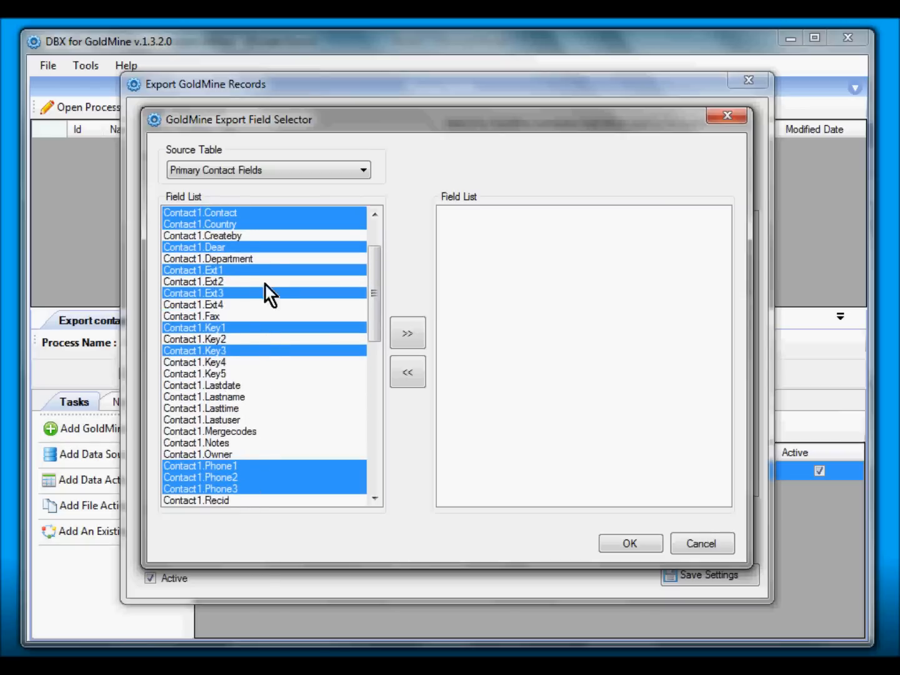
{"action": "scroll", "scroll_direction": "up", "scroll_amount": 3}
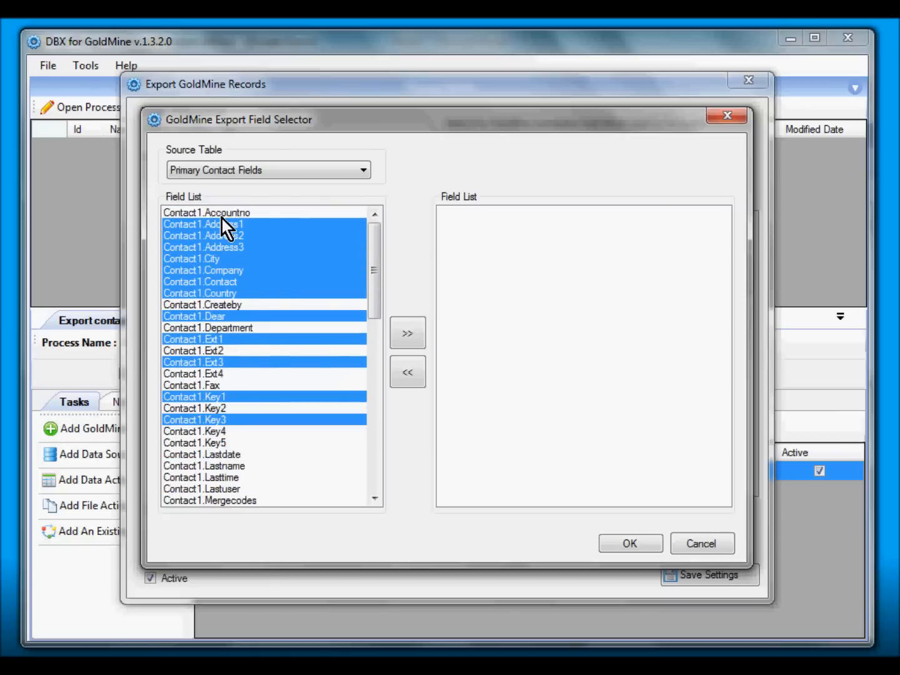
{"action": "left_click", "coordinate": [407, 332]}
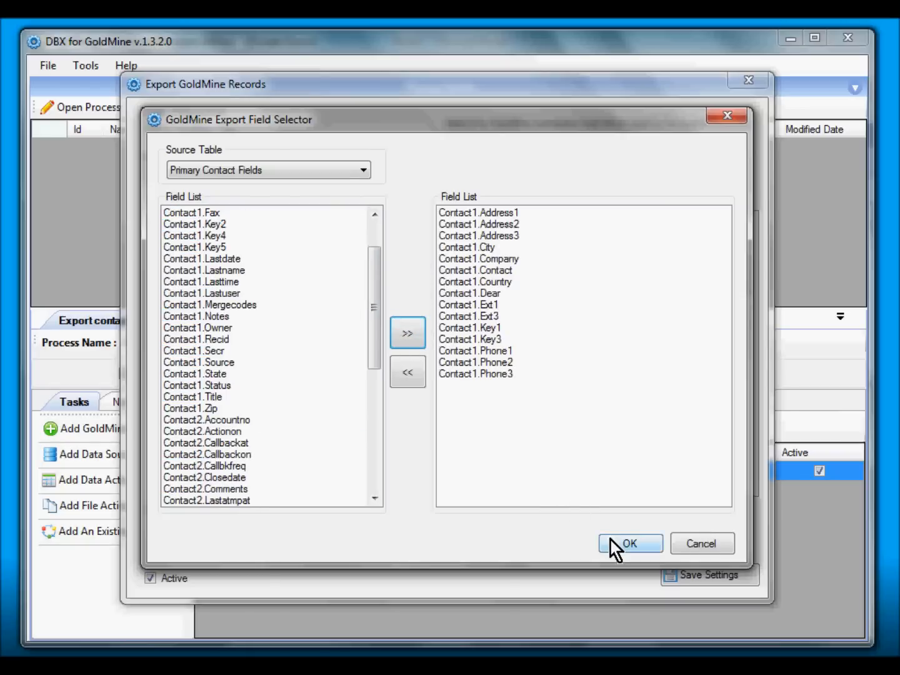
{"action": "left_click", "coordinate": [630, 543]}
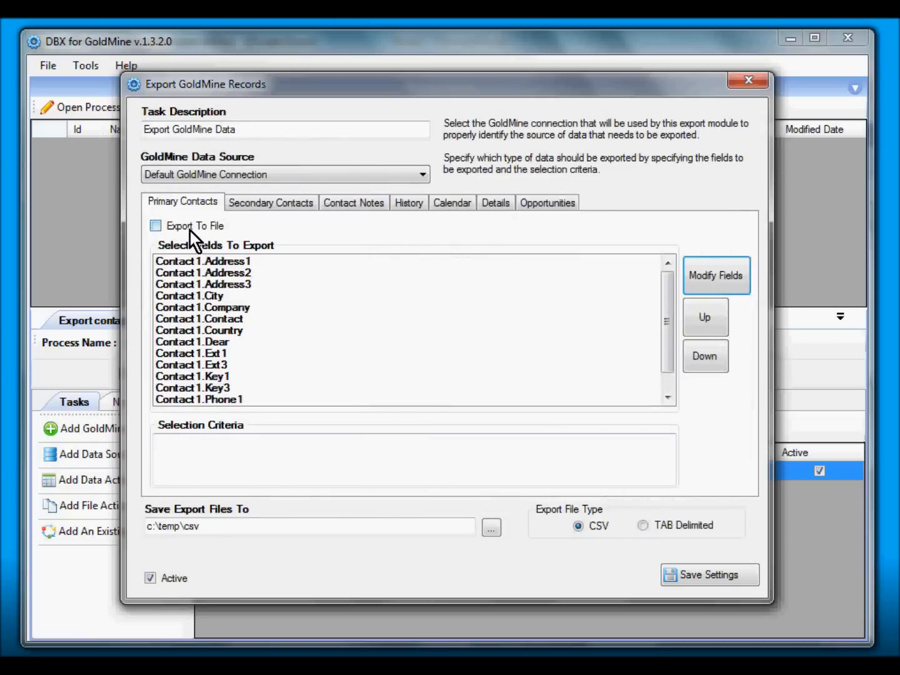
{"action": "left_click", "coordinate": [155, 227]}
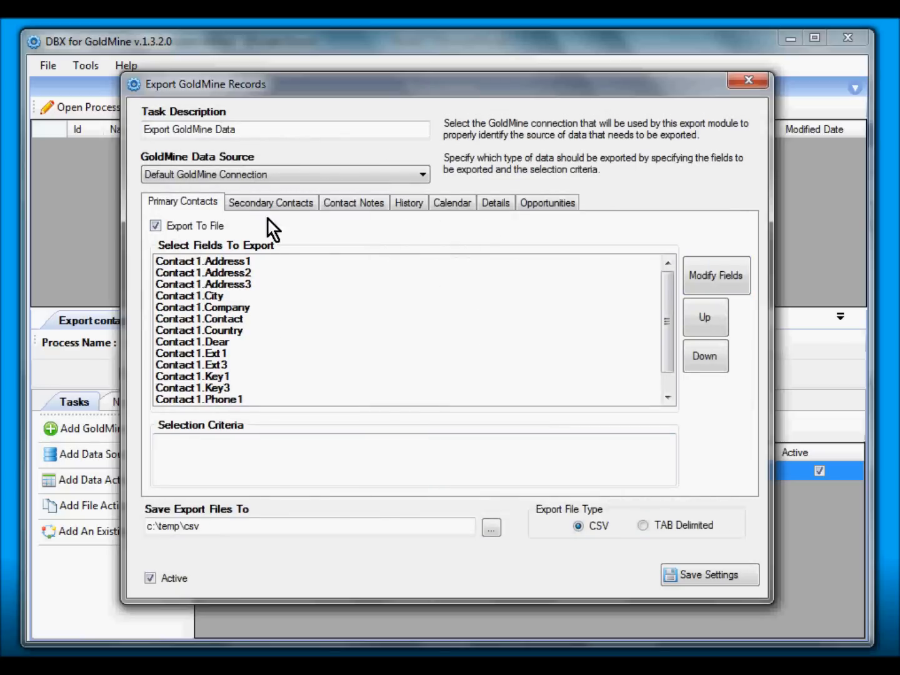
- For Secondary Contacts, select Contsupp fields and bring in Contact1.Company from Primary Contact Fields
{"action": "left_click", "coordinate": [270, 202]}
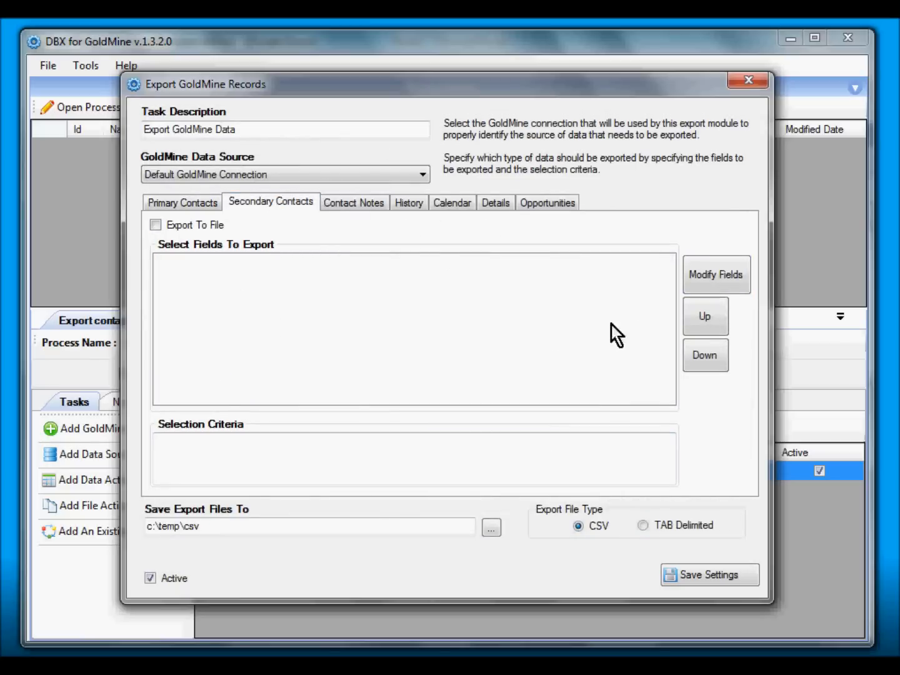
{"action": "left_click", "coordinate": [716, 275]}
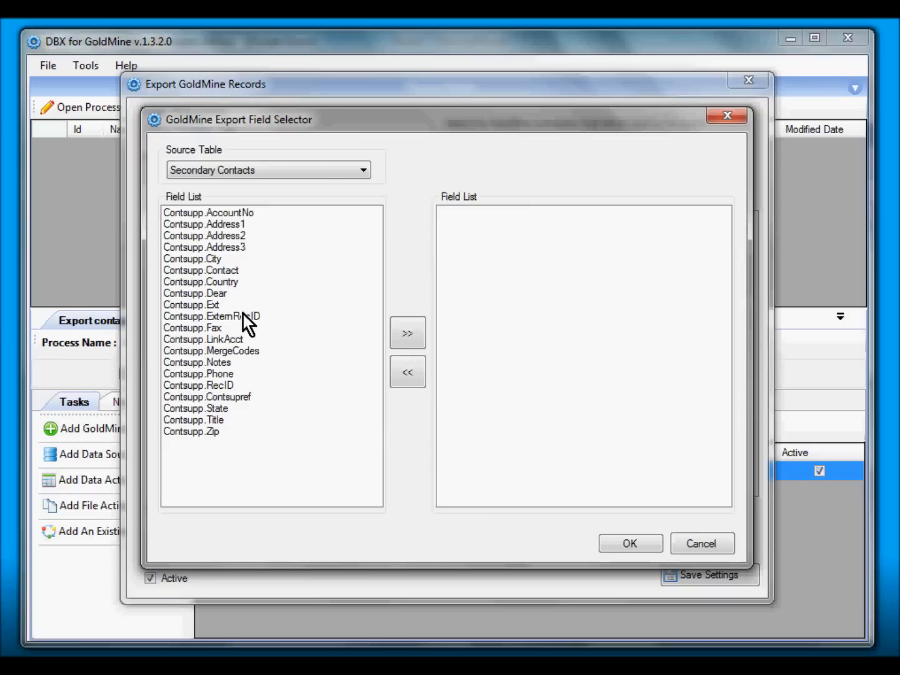
{"action": "left_click", "coordinate": [200, 270]}
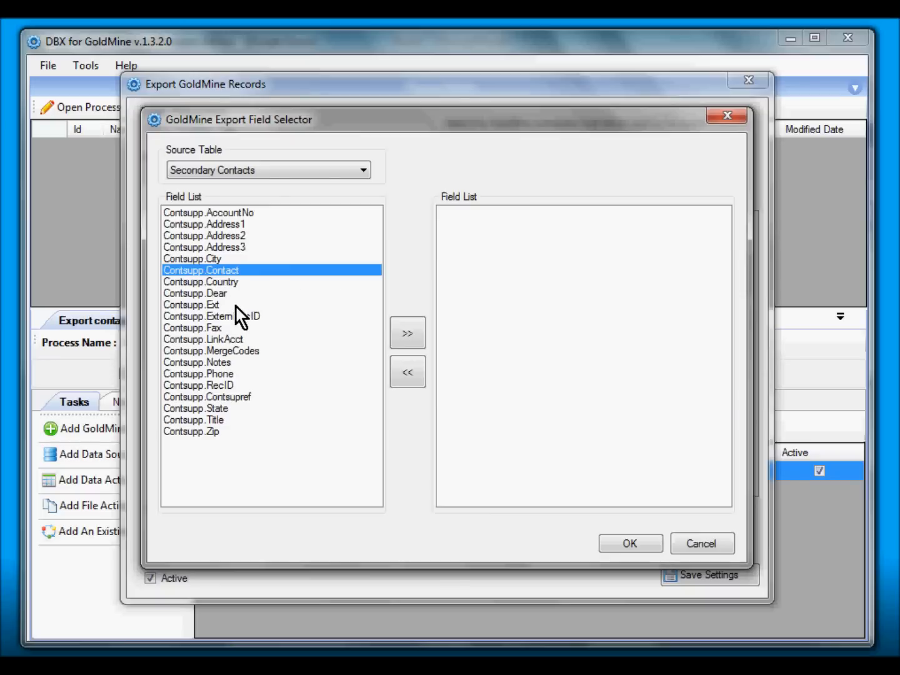
{"action": "mouse_move", "coordinate": [248, 377]}
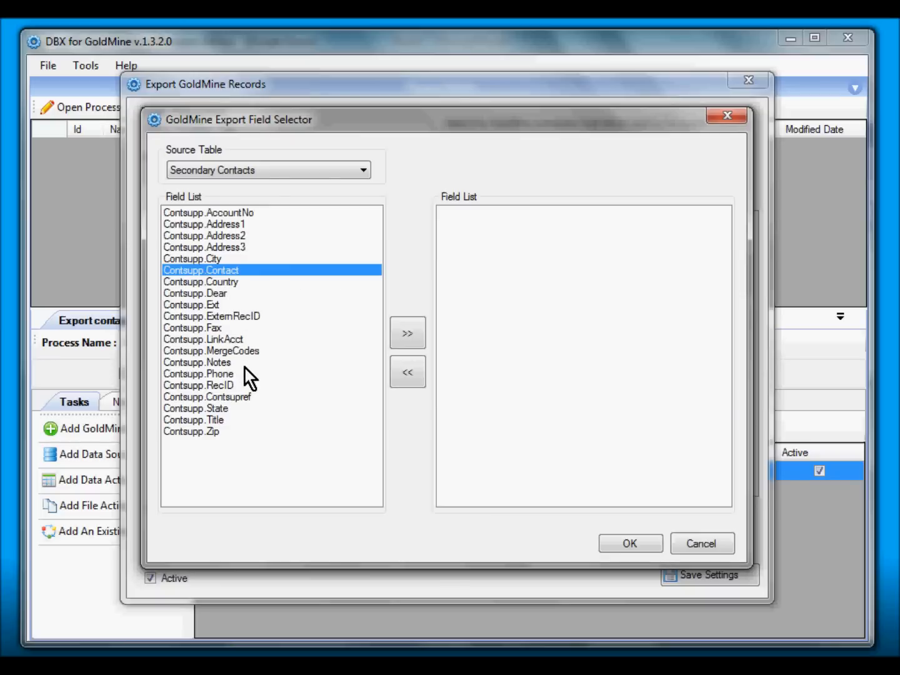
{"action": "left_click", "coordinate": [198, 363]}
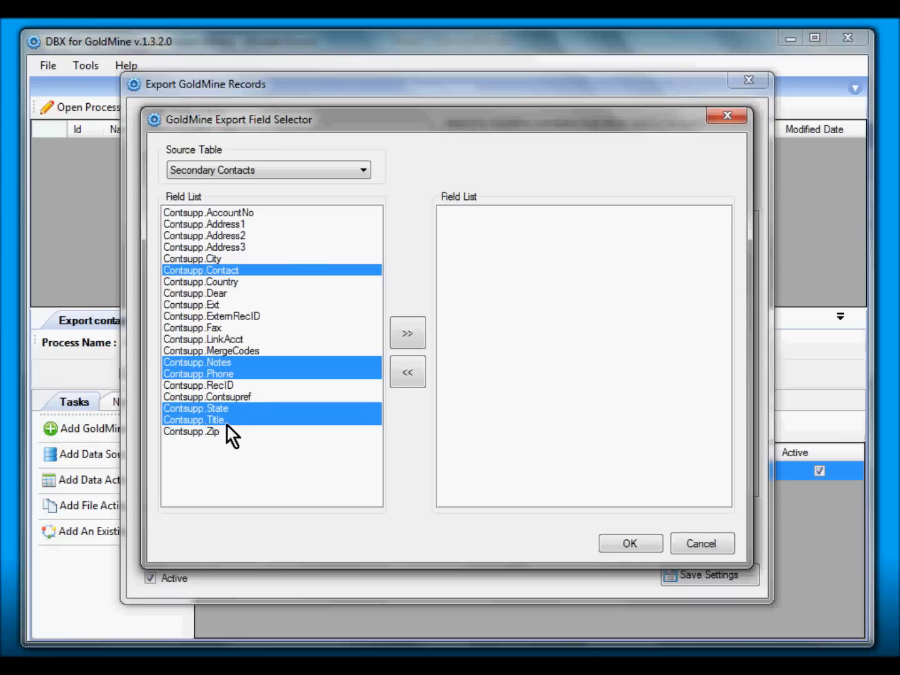
{"action": "left_click", "coordinate": [191, 431]}
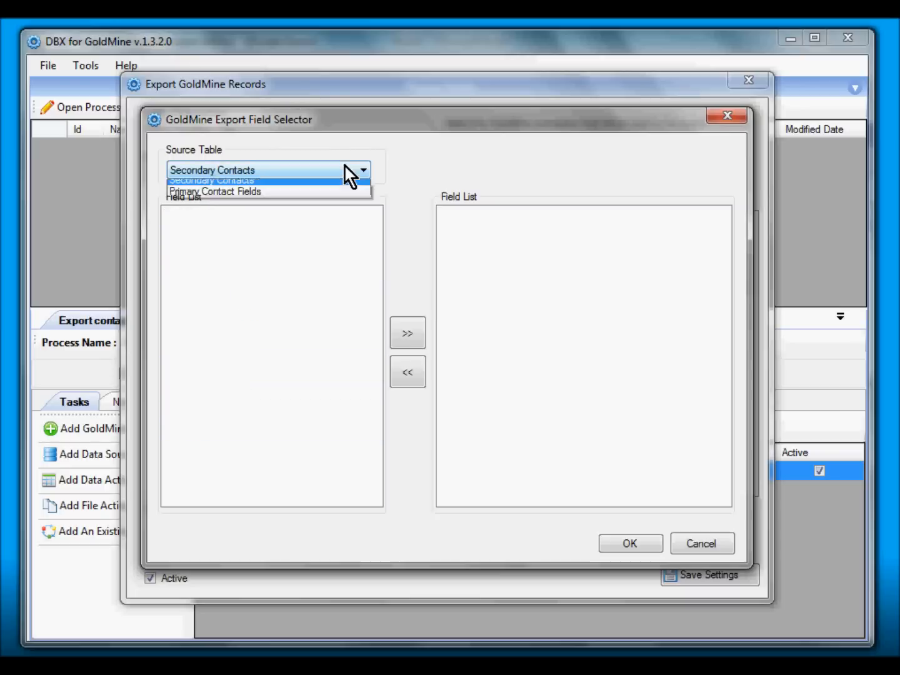
{"action": "left_click", "coordinate": [215, 191]}
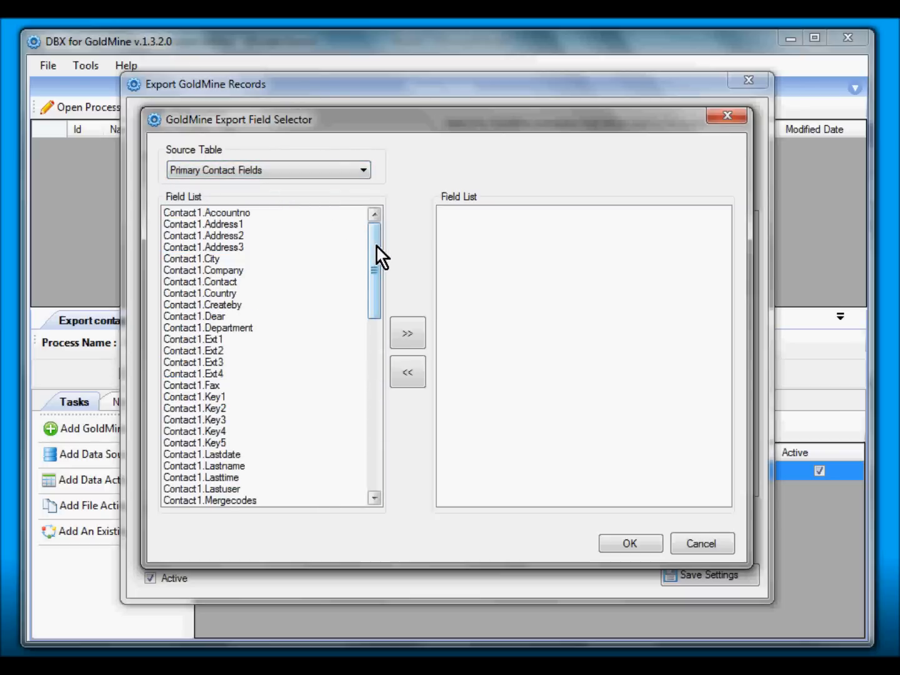
{"action": "left_click", "coordinate": [202, 270]}
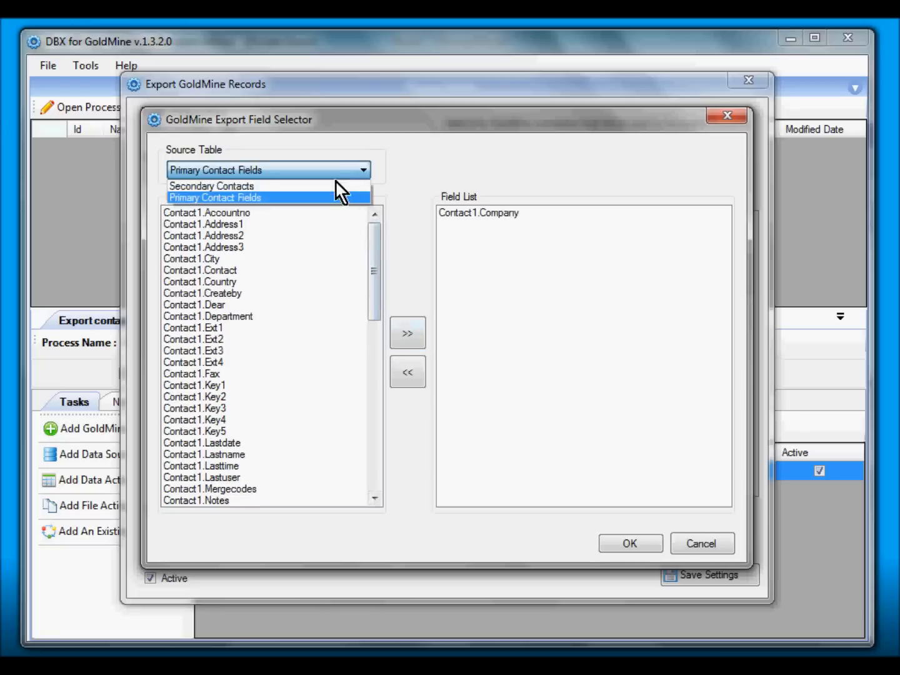
- Add the ten Contsupp fields, Address1 through Zip, to the export list and confirm
{"action": "left_click", "coordinate": [210, 185]}
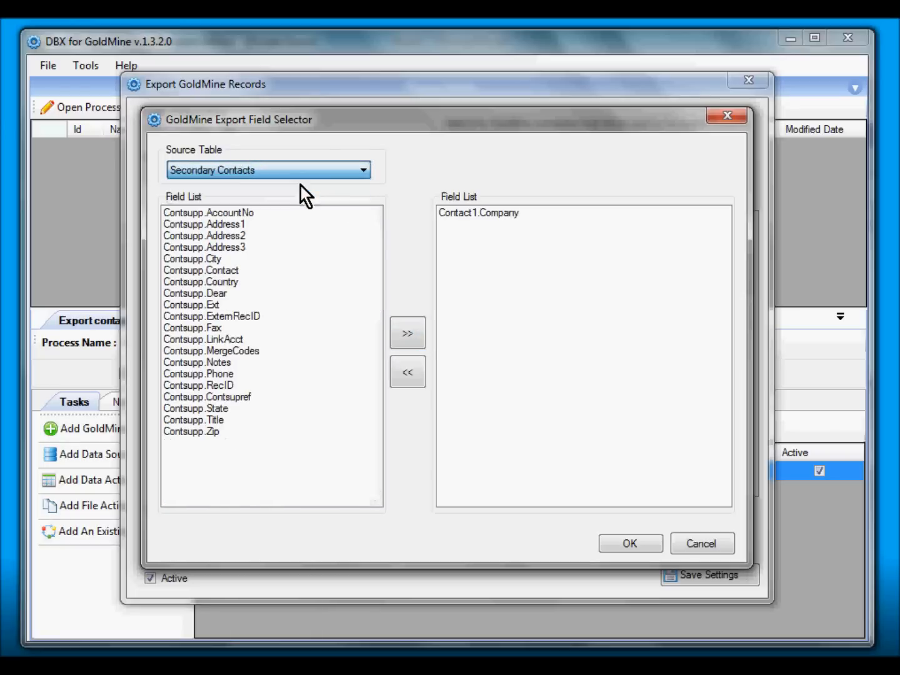
{"action": "left_click", "coordinate": [201, 270]}
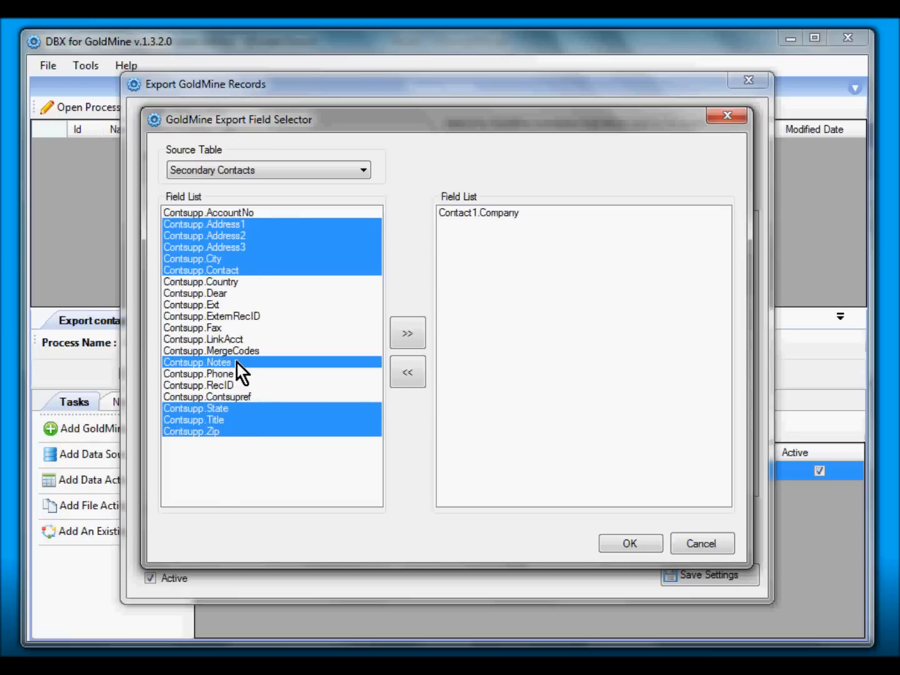
{"action": "left_click", "coordinate": [408, 333]}
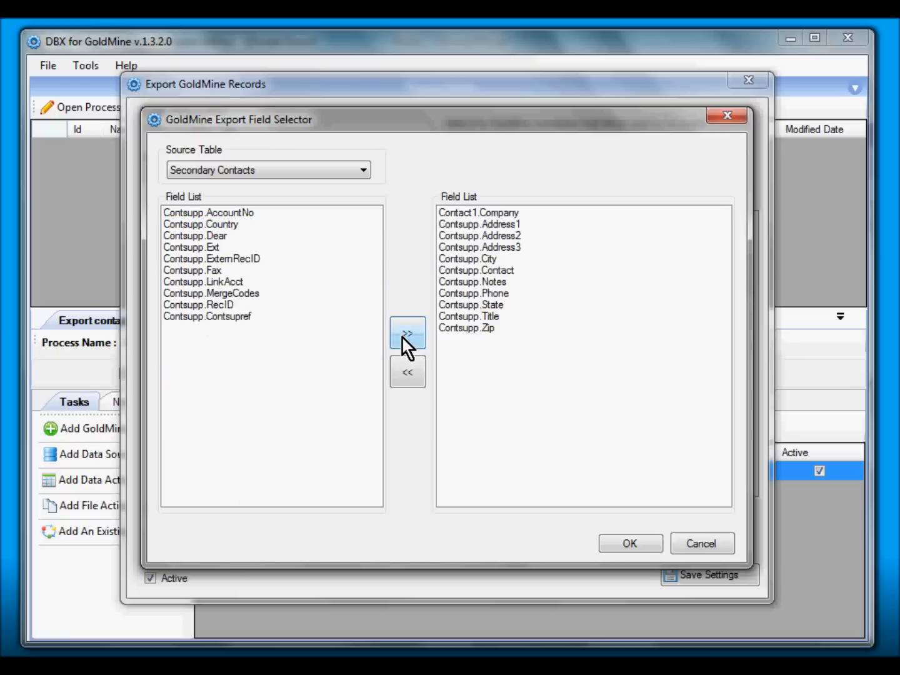
{"action": "left_click", "coordinate": [630, 542]}
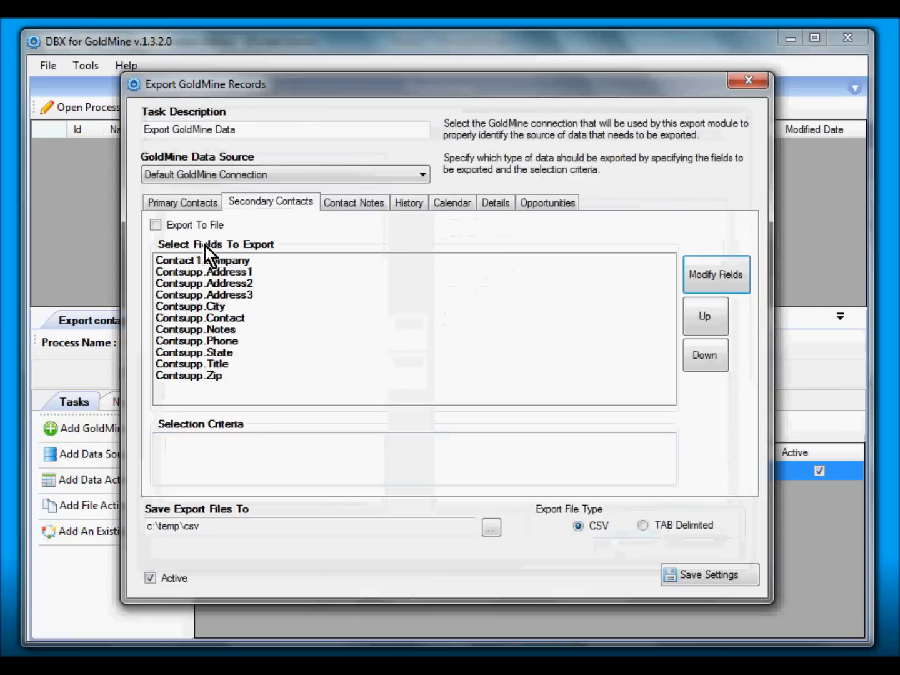
- Set the Contact Notes export fields to Notes.Note, Notes.UserId and Contact1.Company
{"action": "left_click", "coordinate": [353, 203]}
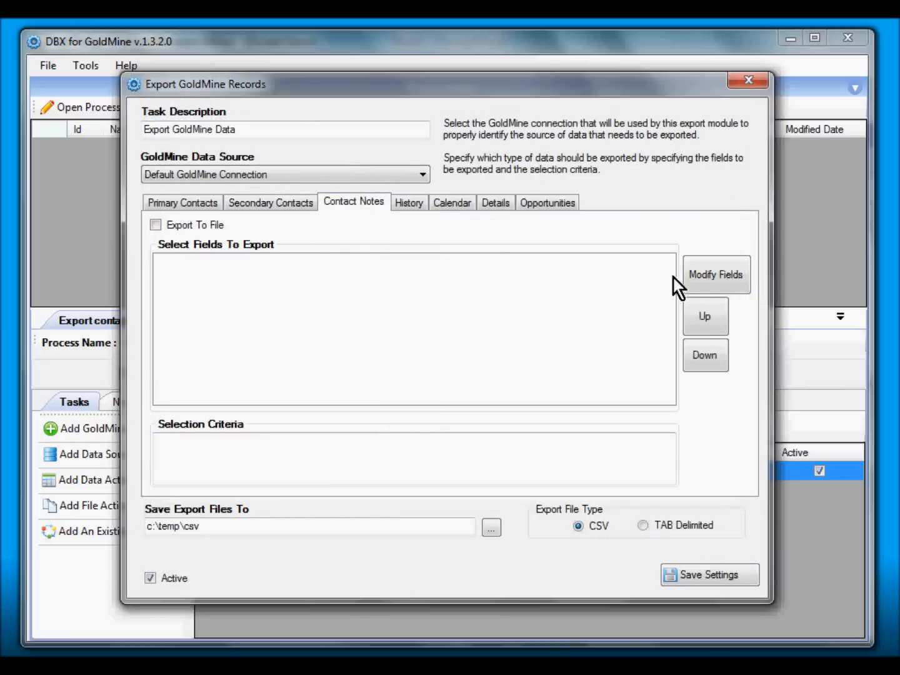
{"action": "left_click", "coordinate": [715, 276]}
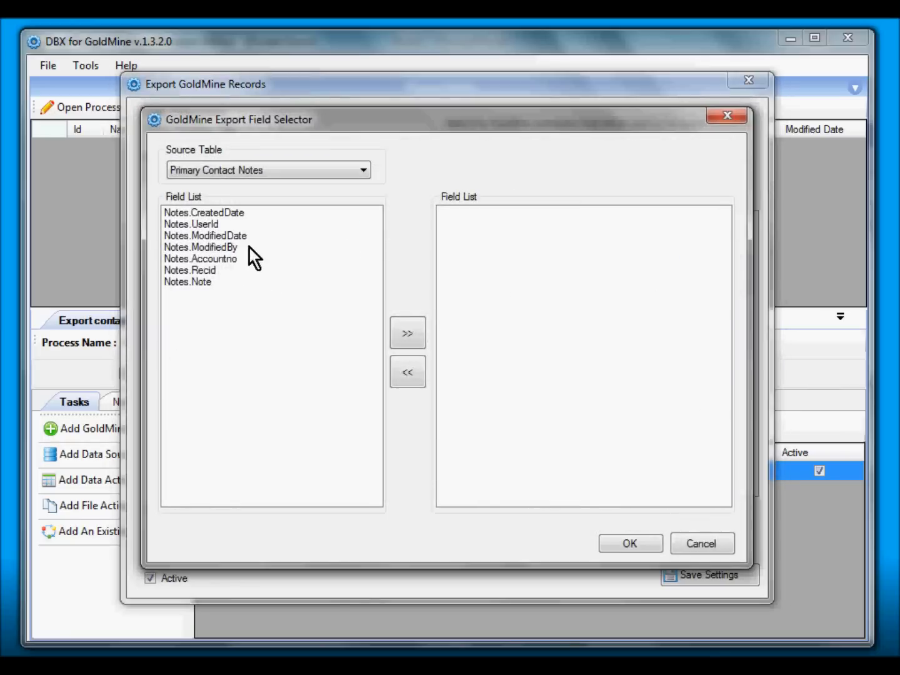
{"action": "left_click", "coordinate": [187, 282]}
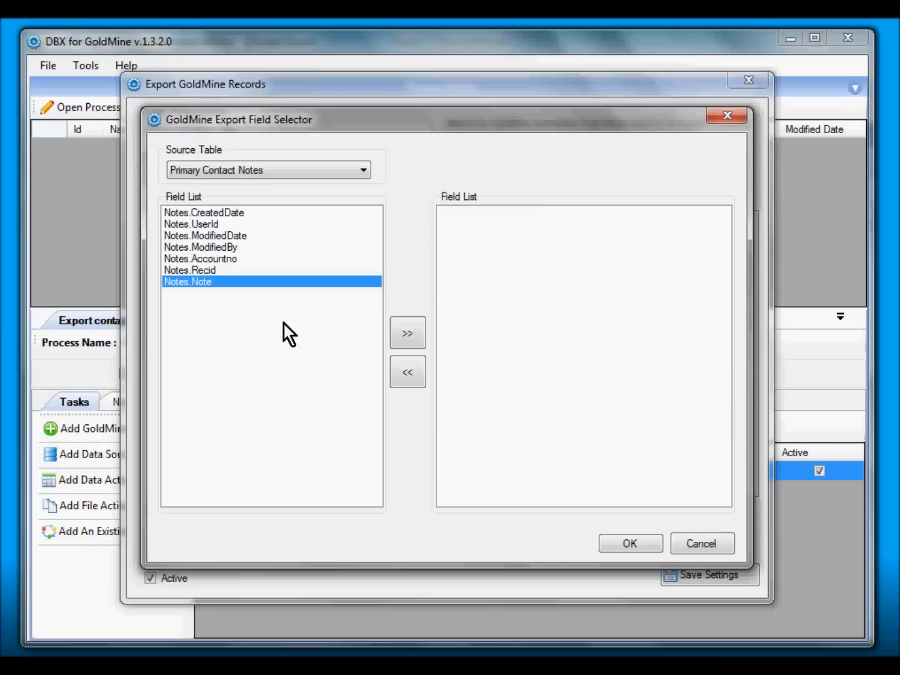
{"action": "left_click", "coordinate": [407, 333]}
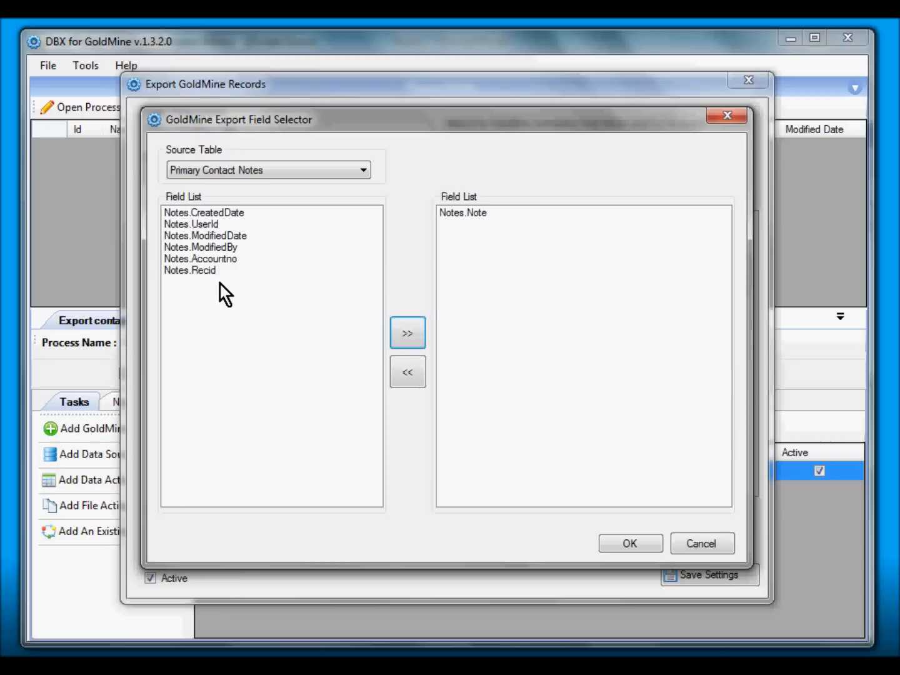
{"action": "left_click", "coordinate": [407, 332]}
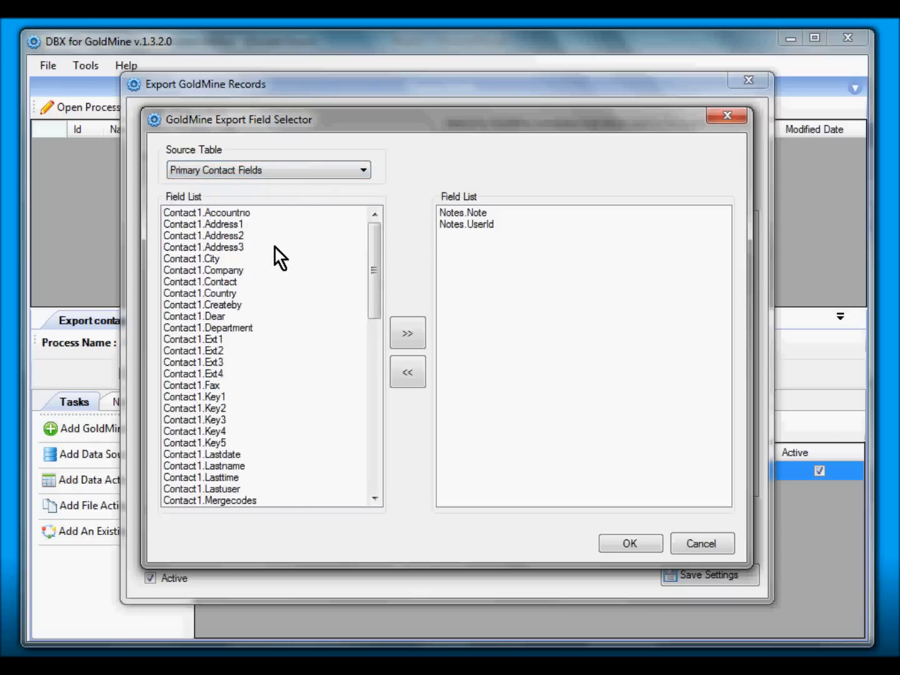
{"action": "left_click", "coordinate": [203, 270]}
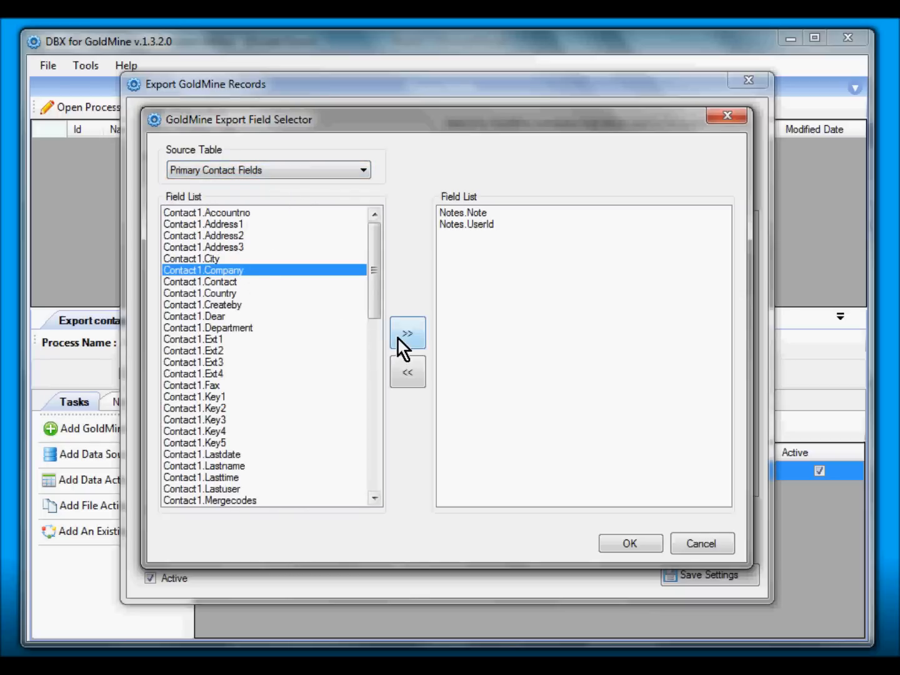
{"action": "left_click", "coordinate": [408, 333]}
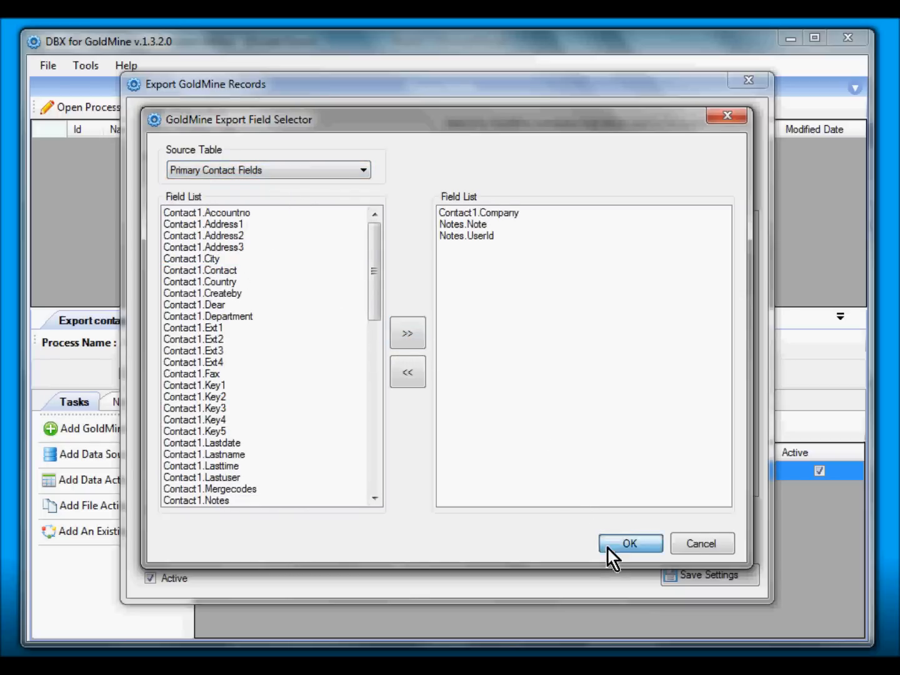
{"action": "left_click", "coordinate": [630, 543]}
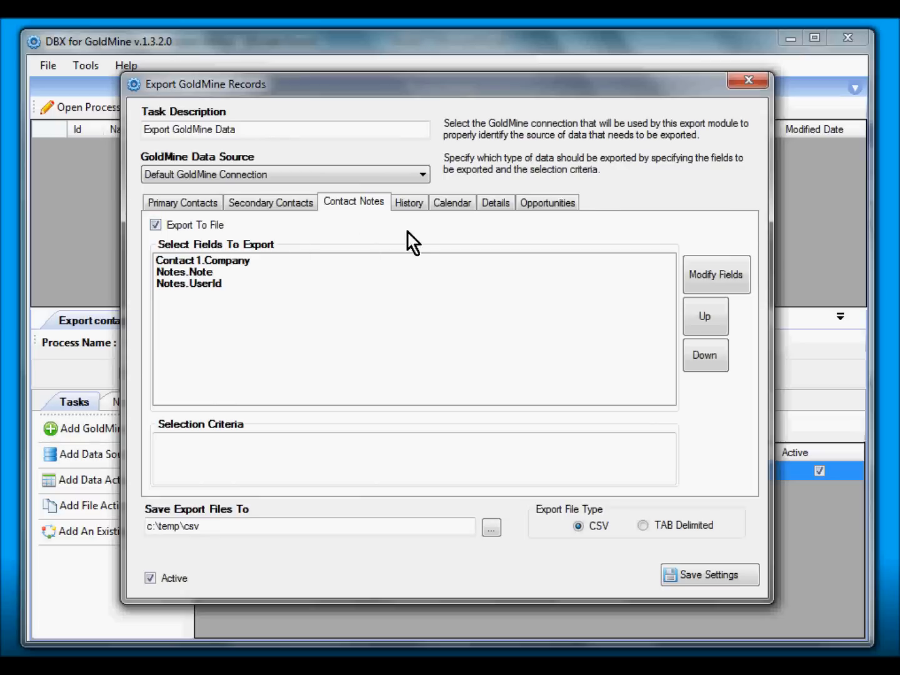
- Add Conthist Notes, Ref and Contact1.Company to the History export and enable Export To File
{"action": "left_click", "coordinate": [716, 275]}
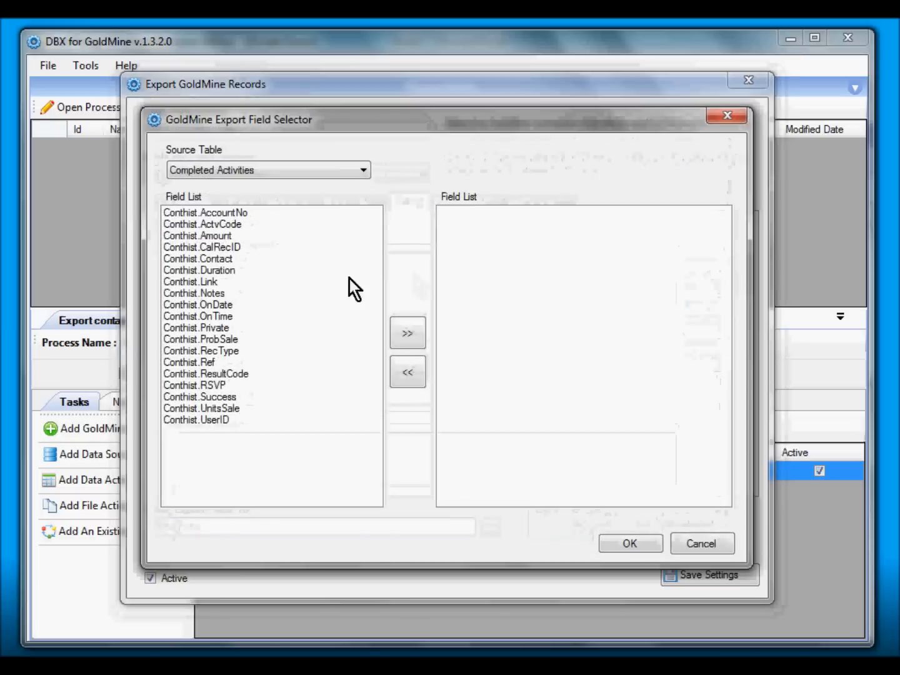
{"action": "mouse_move", "coordinate": [300, 325]}
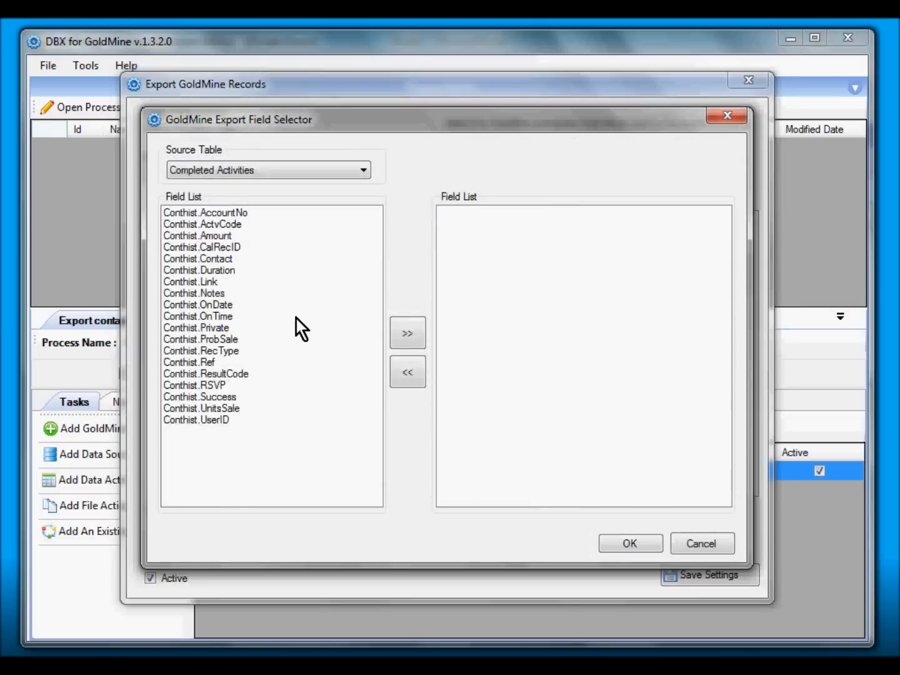
{"action": "left_click", "coordinate": [194, 293]}
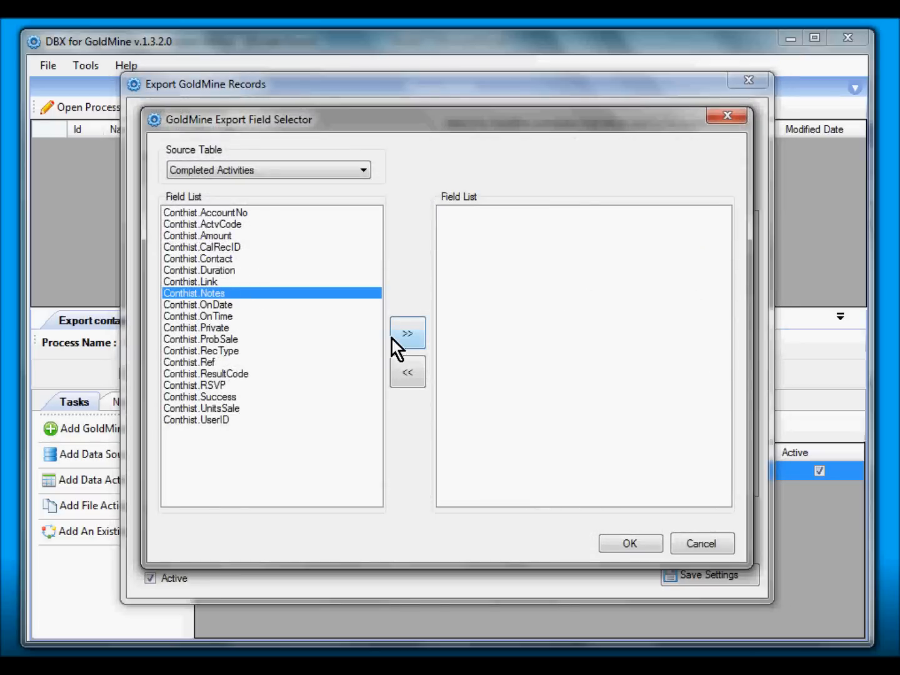
{"action": "mouse_move", "coordinate": [237, 369]}
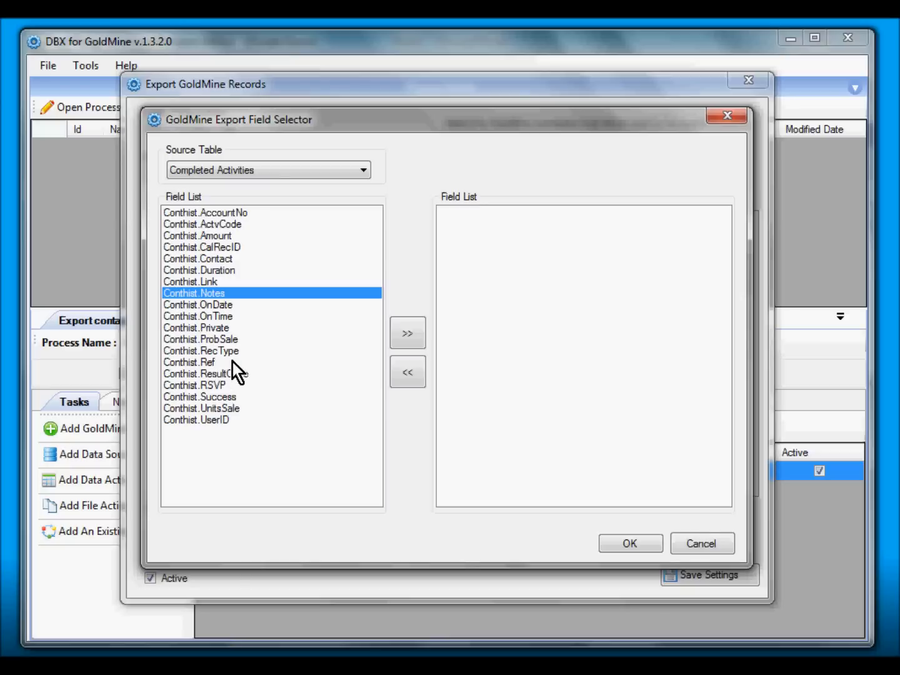
{"action": "left_click", "coordinate": [189, 363]}
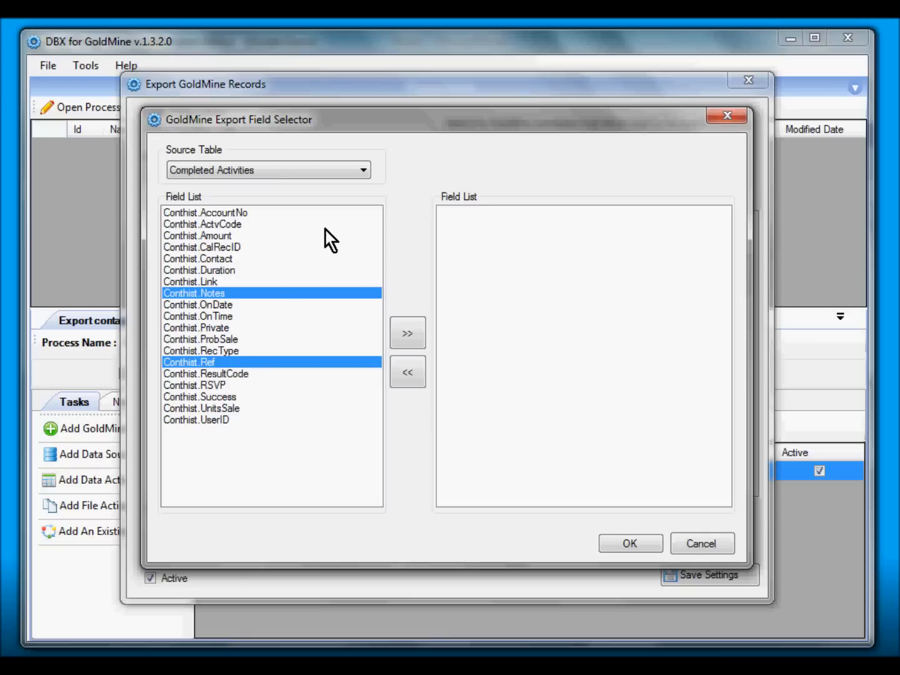
{"action": "mouse_move", "coordinate": [289, 336]}
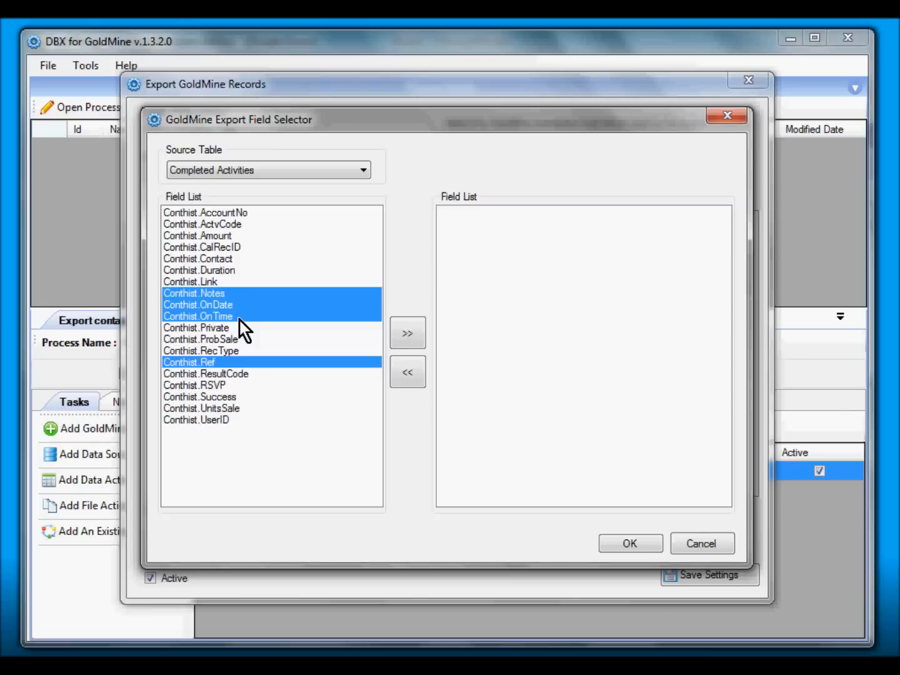
{"action": "mouse_move", "coordinate": [245, 331]}
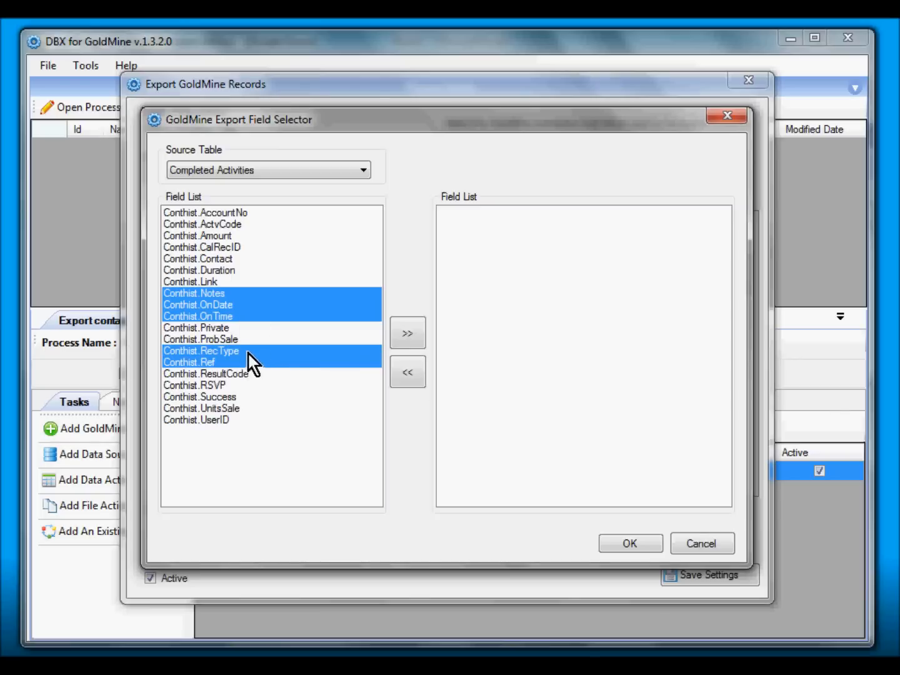
{"action": "mouse_move", "coordinate": [308, 314]}
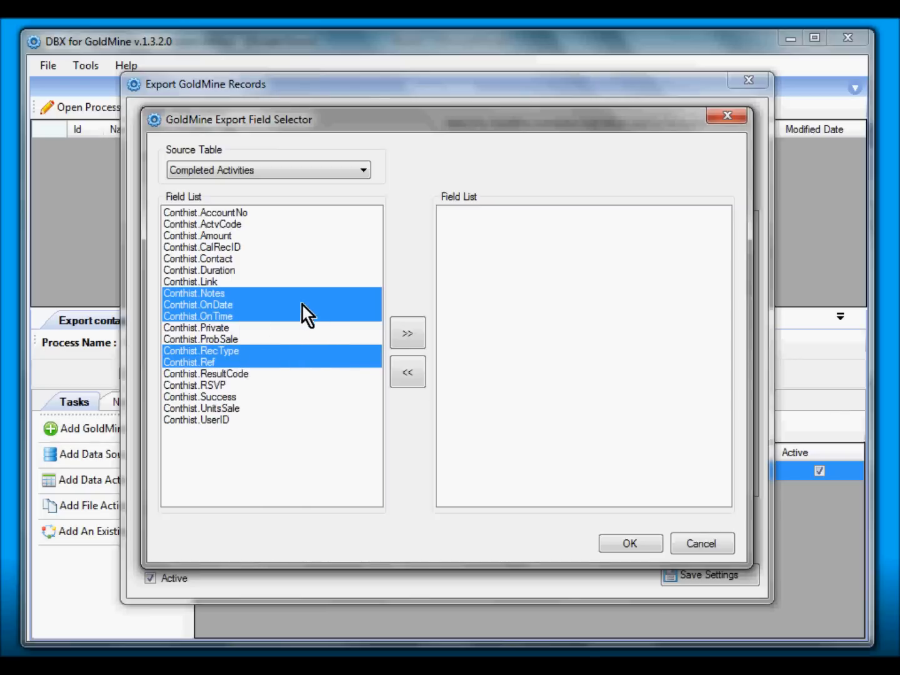
{"action": "mouse_move", "coordinate": [407, 332]}
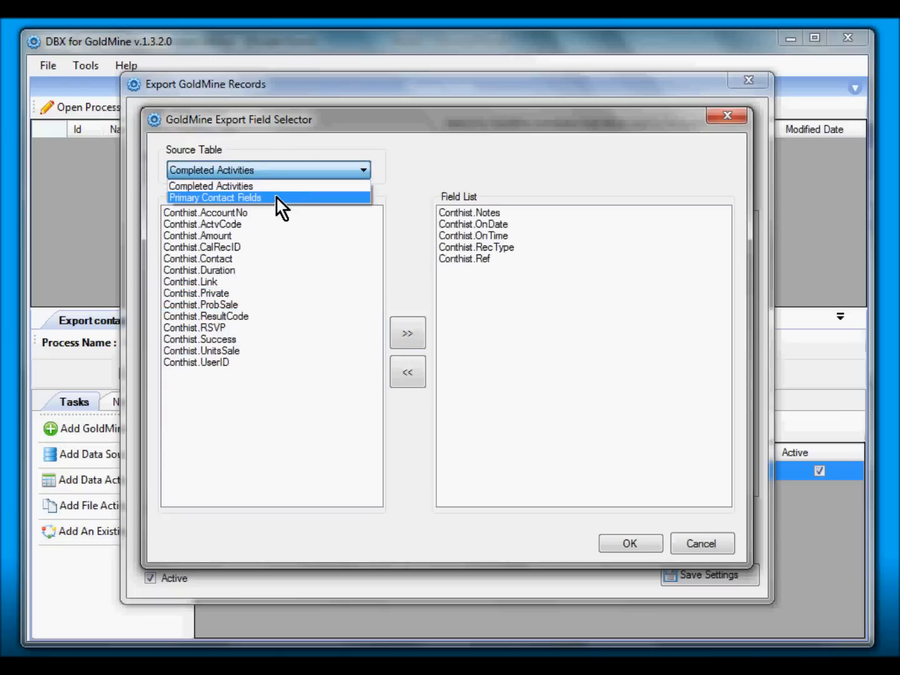
{"action": "left_click", "coordinate": [215, 198]}
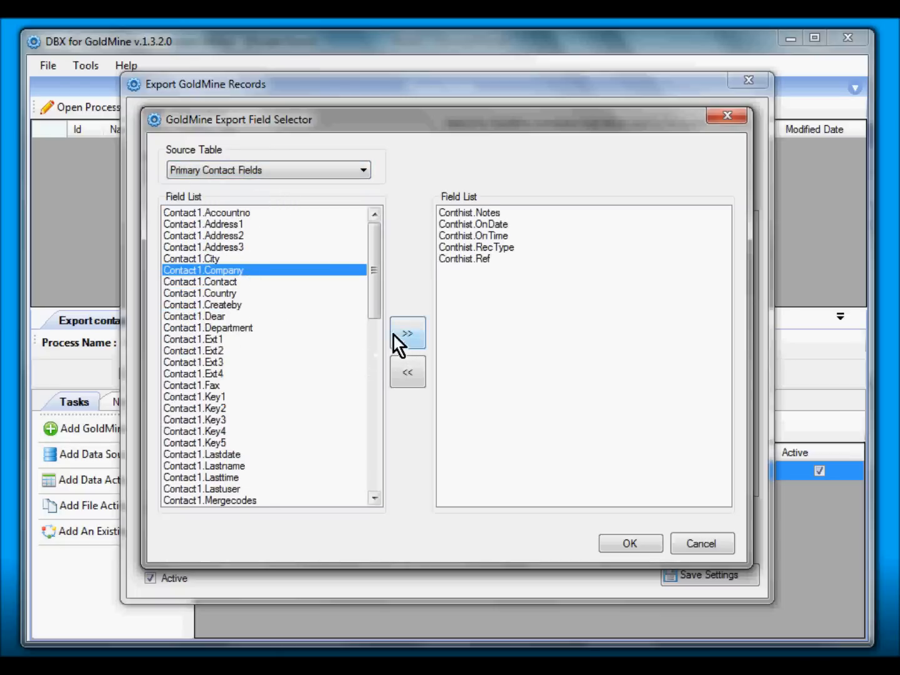
{"action": "left_click", "coordinate": [408, 333]}
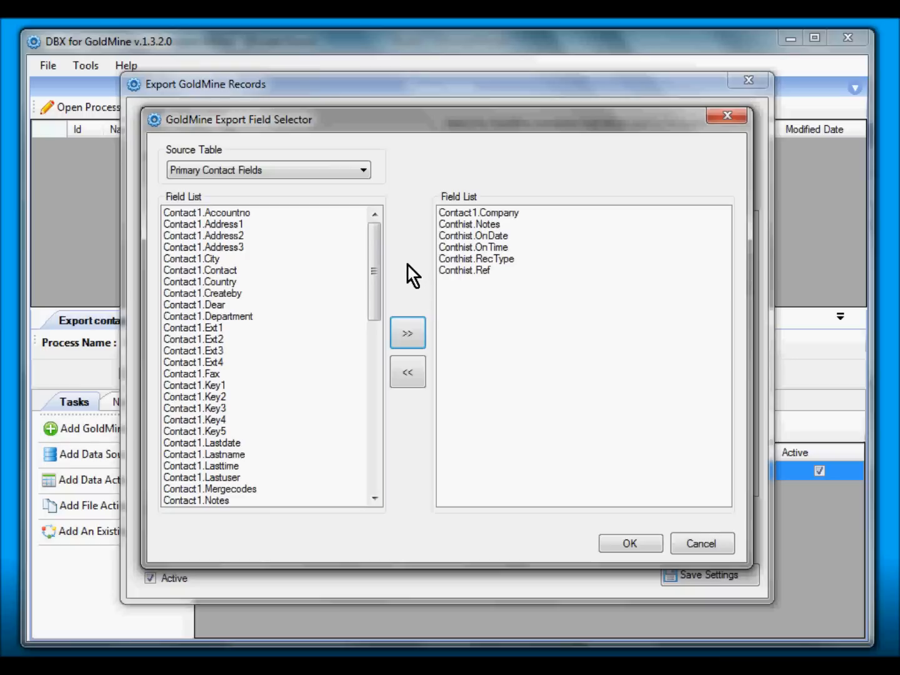
{"action": "mouse_move", "coordinate": [578, 510]}
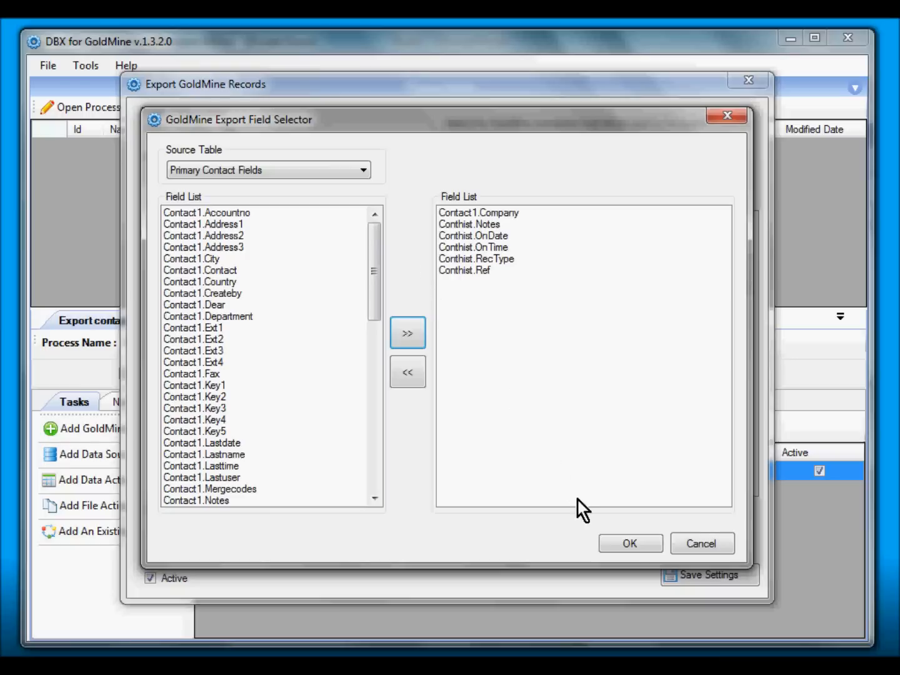
{"action": "left_click", "coordinate": [630, 543]}
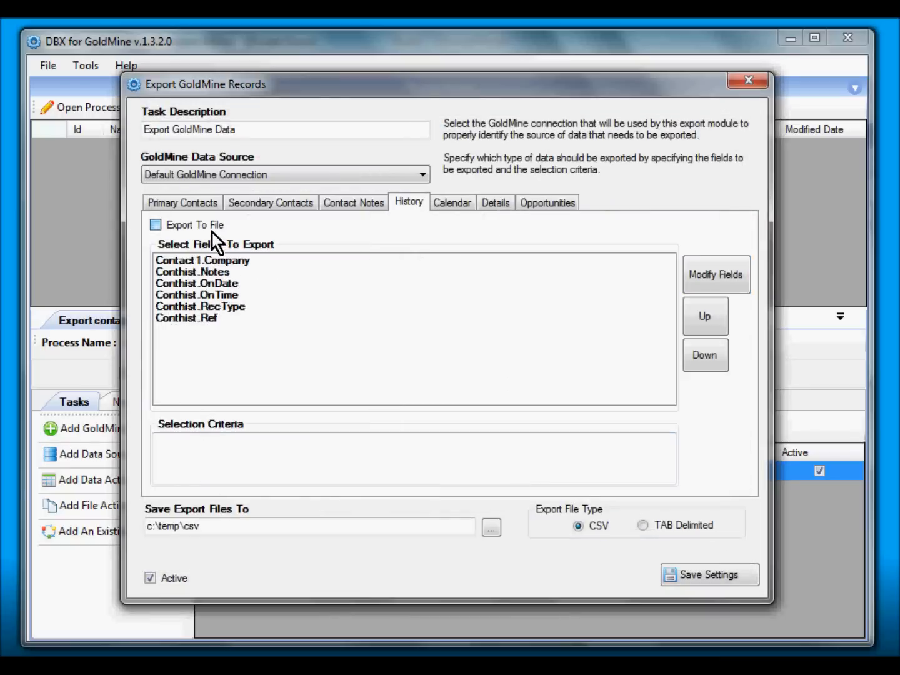
{"action": "left_click", "coordinate": [155, 225]}
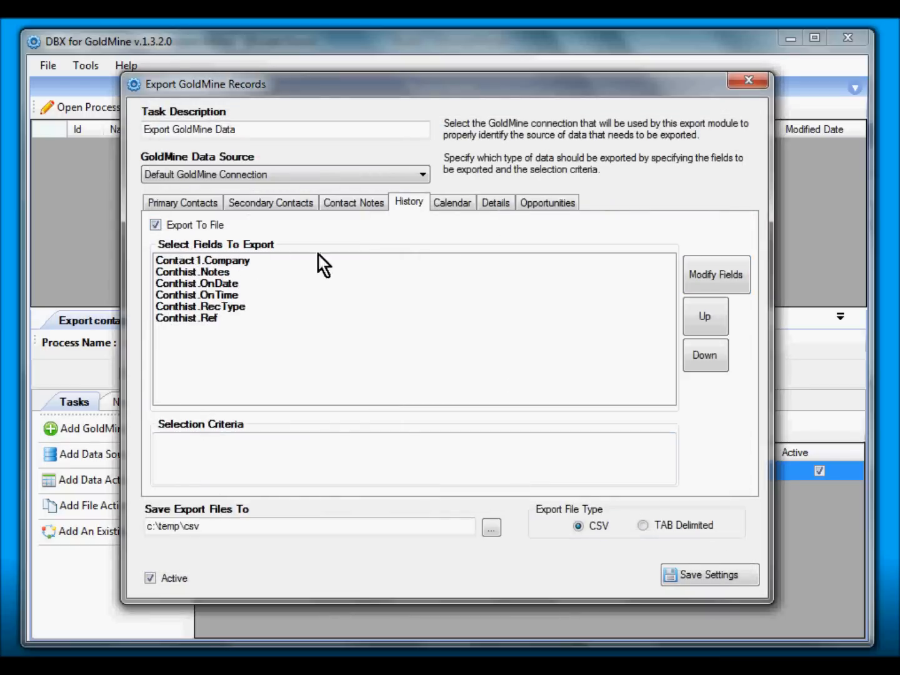
- Add Cal.OnDate, Cal.OnTime, Cal.Ref and Contact1.Company to the Calendar export fields
{"action": "left_click", "coordinate": [715, 275]}
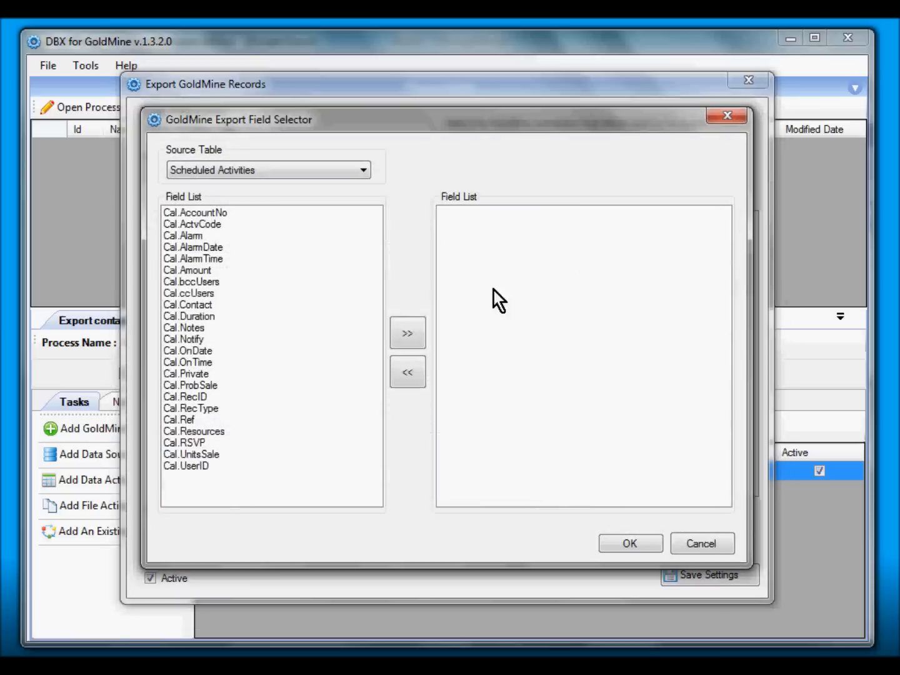
{"action": "mouse_move", "coordinate": [231, 402]}
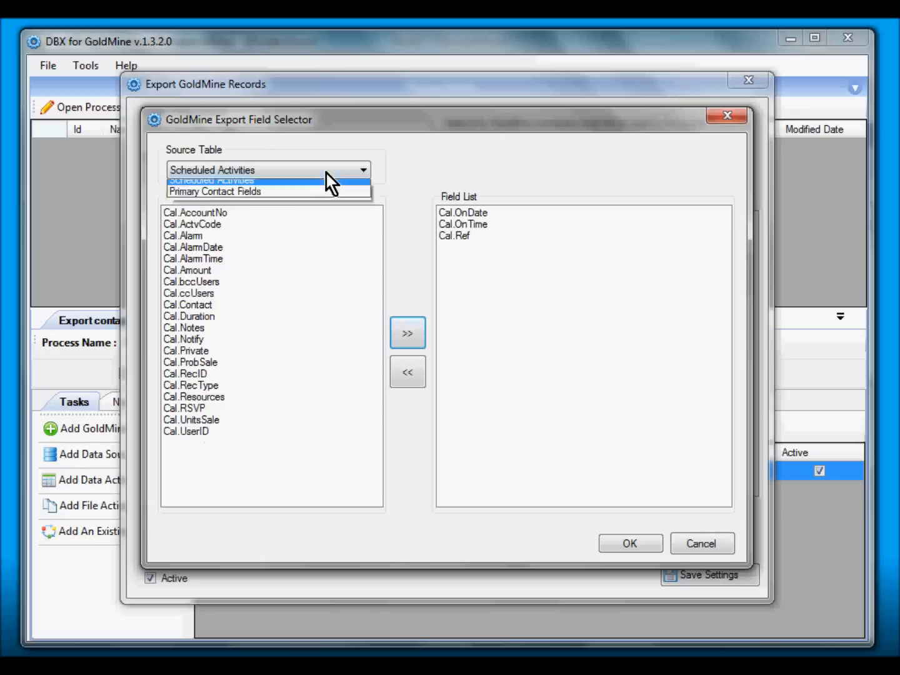
{"action": "left_click", "coordinate": [215, 191]}
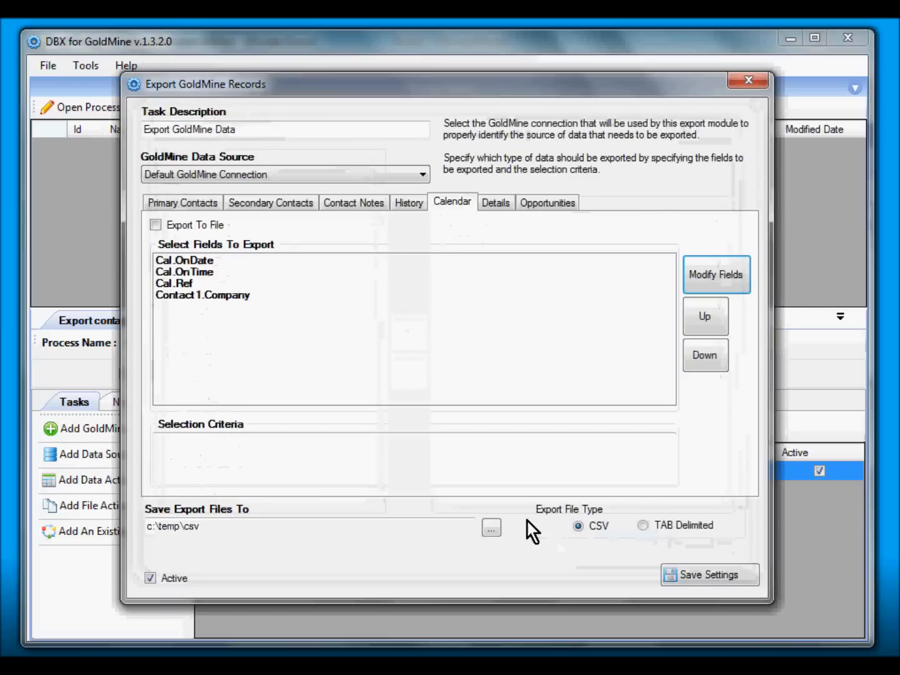
- Set the Details export fields to Contsupp.Contact, Contsupp.Contsupref and Contact1.Company
{"action": "left_click", "coordinate": [496, 203]}
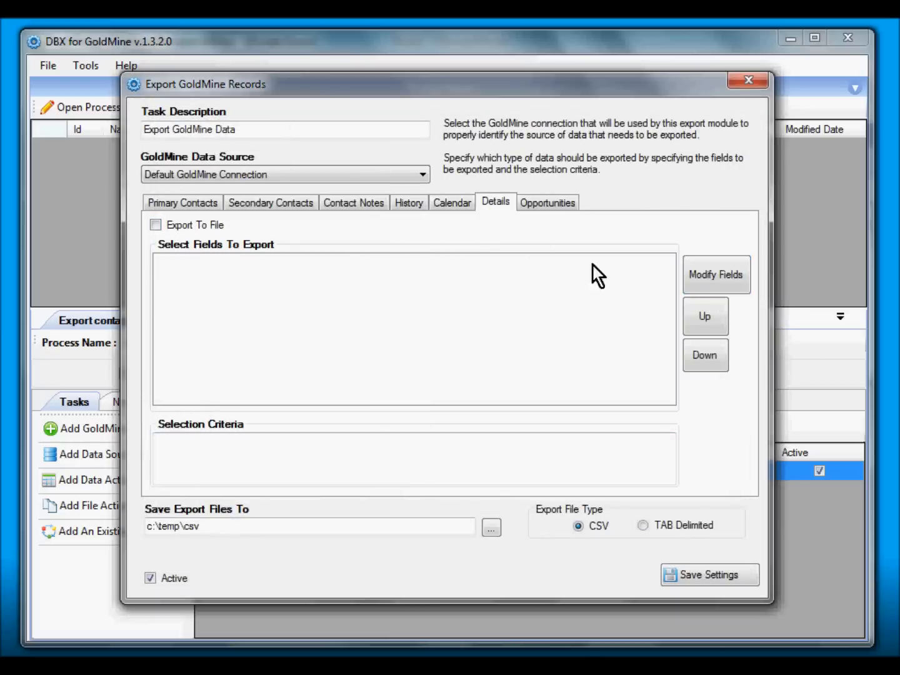
{"action": "left_click", "coordinate": [715, 275]}
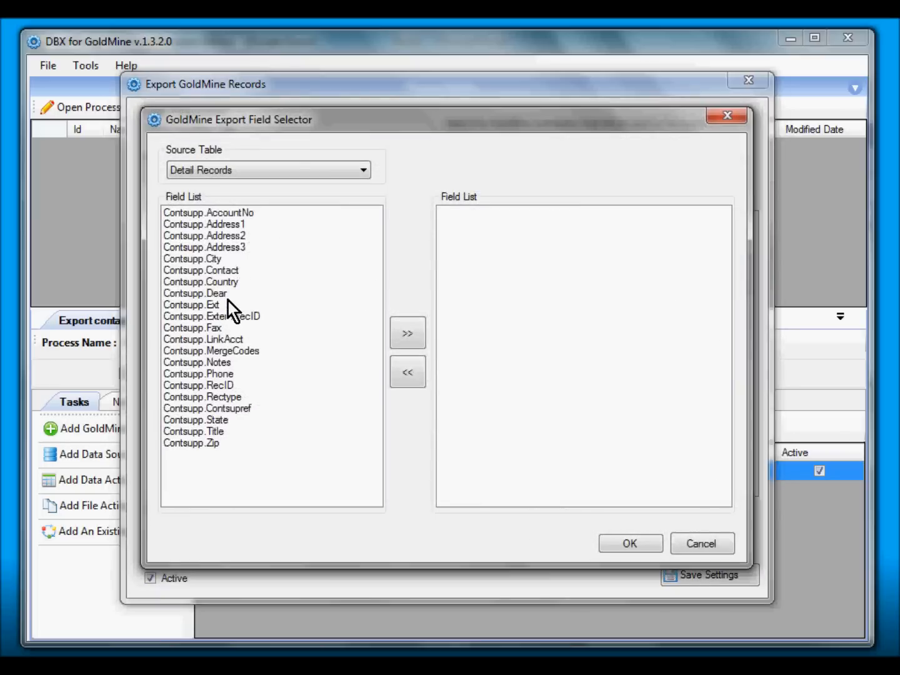
{"action": "left_click", "coordinate": [200, 270]}
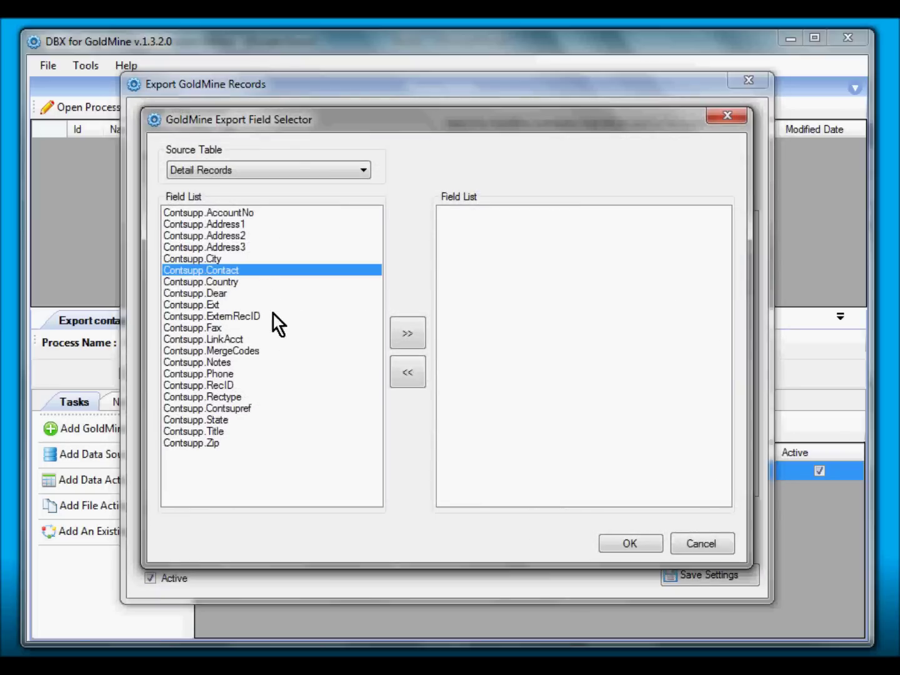
{"action": "left_click", "coordinate": [207, 408]}
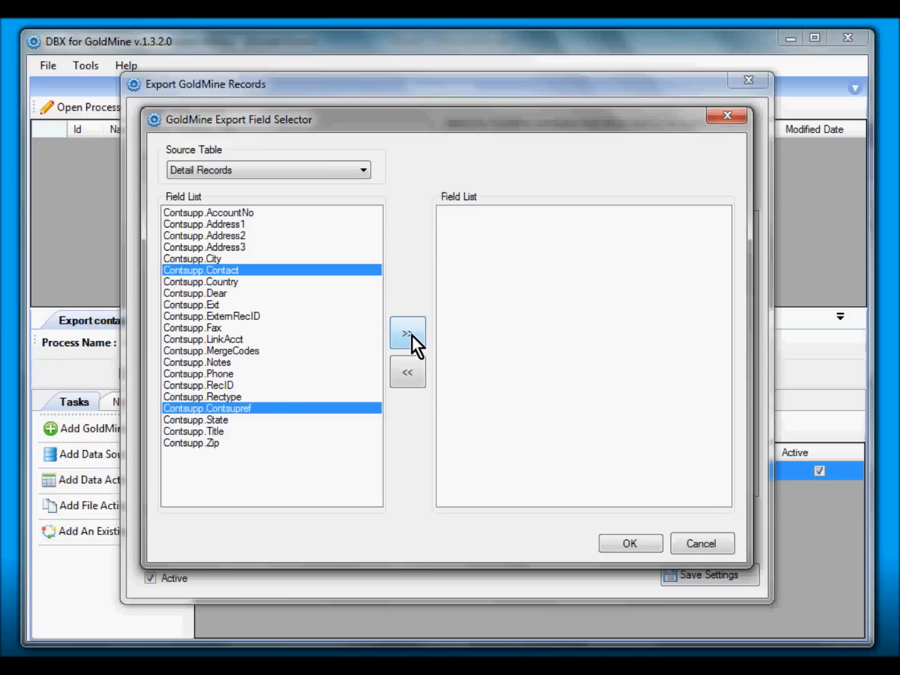
{"action": "left_click", "coordinate": [408, 333]}
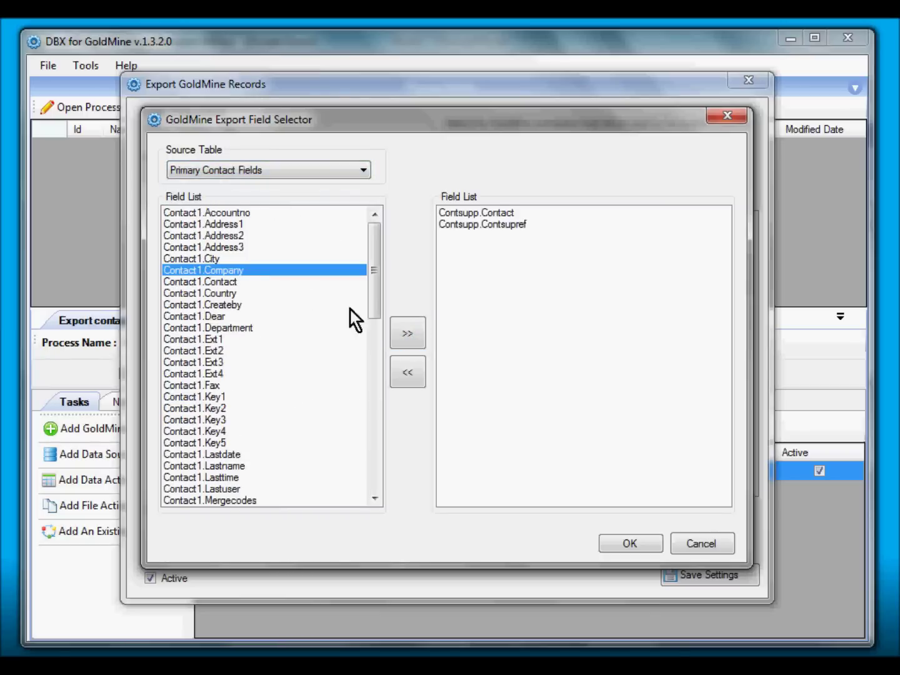
{"action": "left_click", "coordinate": [630, 542]}
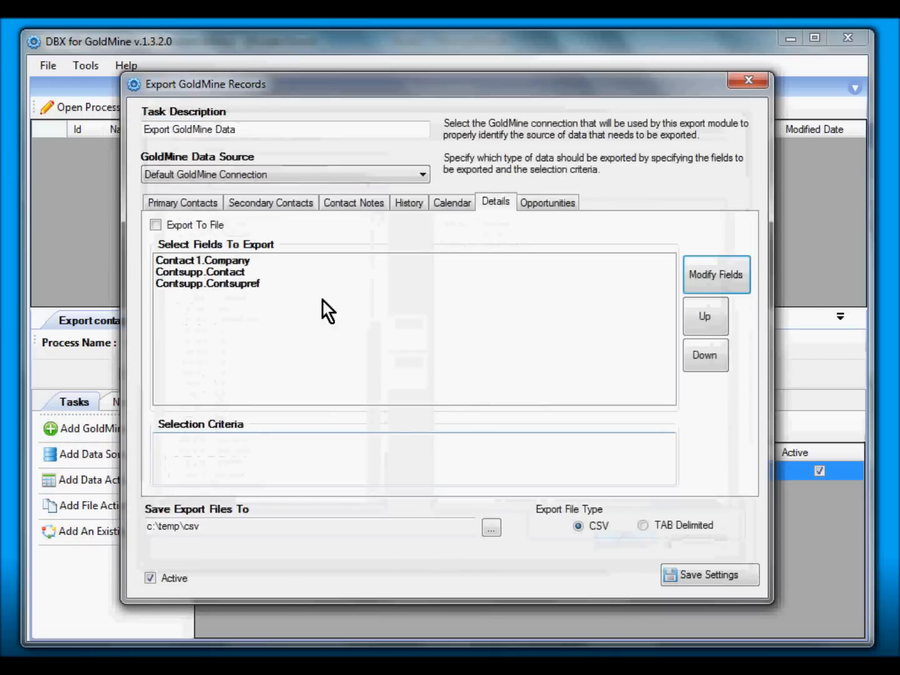
- Add Opmgr.Name, Opmgr.Notes and Contact1.Company to the Opportunities export fields
{"action": "left_click", "coordinate": [546, 203]}
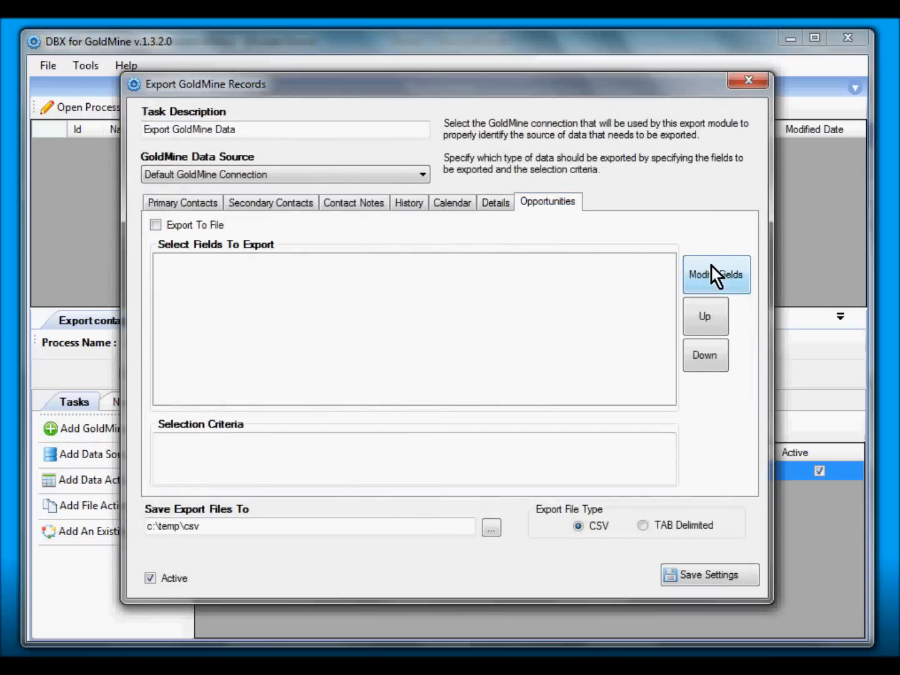
{"action": "left_click", "coordinate": [717, 275]}
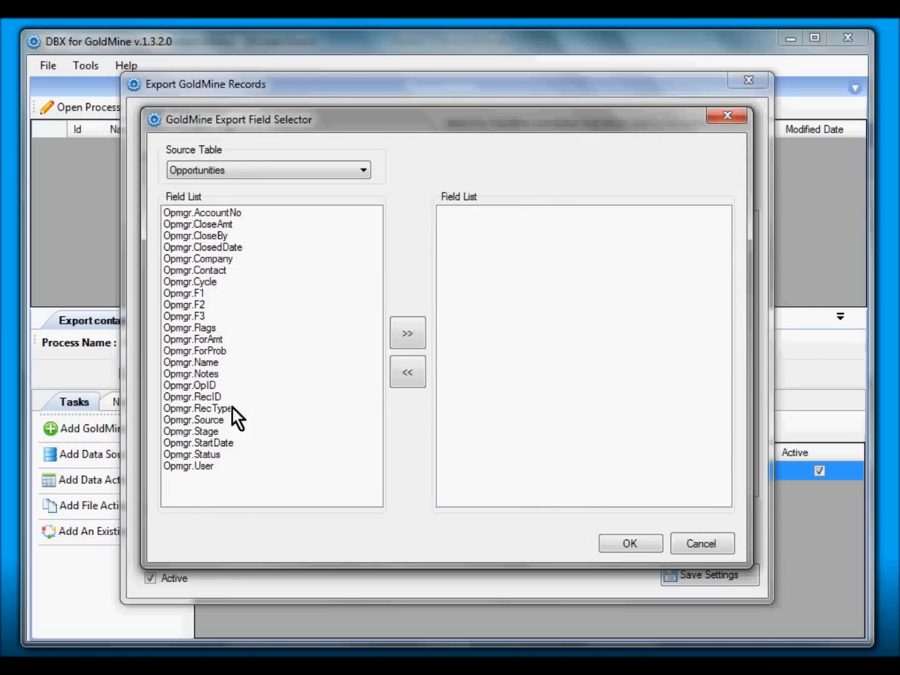
{"action": "left_click", "coordinate": [408, 332]}
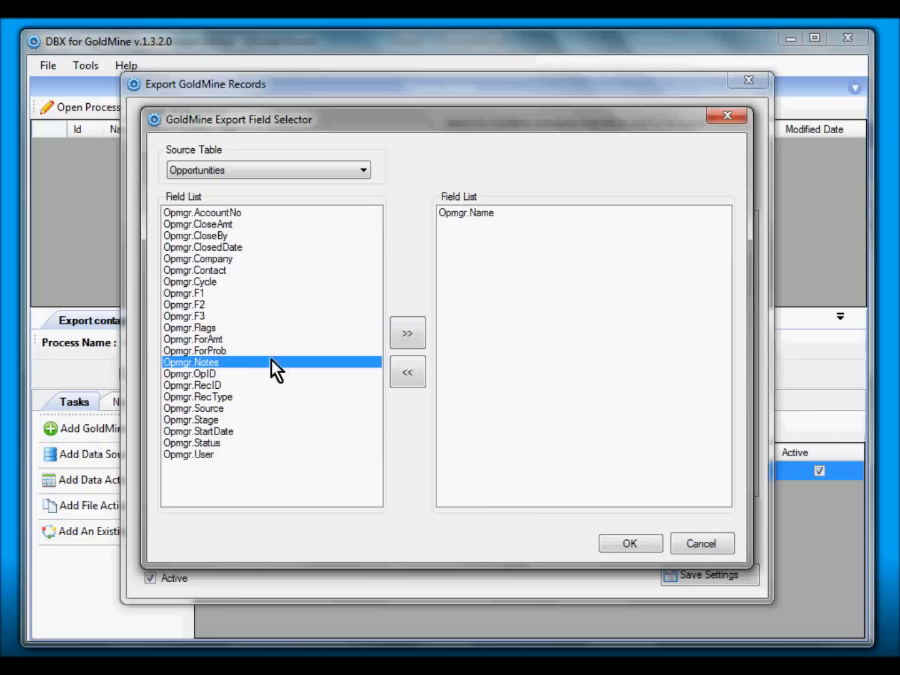
{"action": "left_click", "coordinate": [408, 333]}
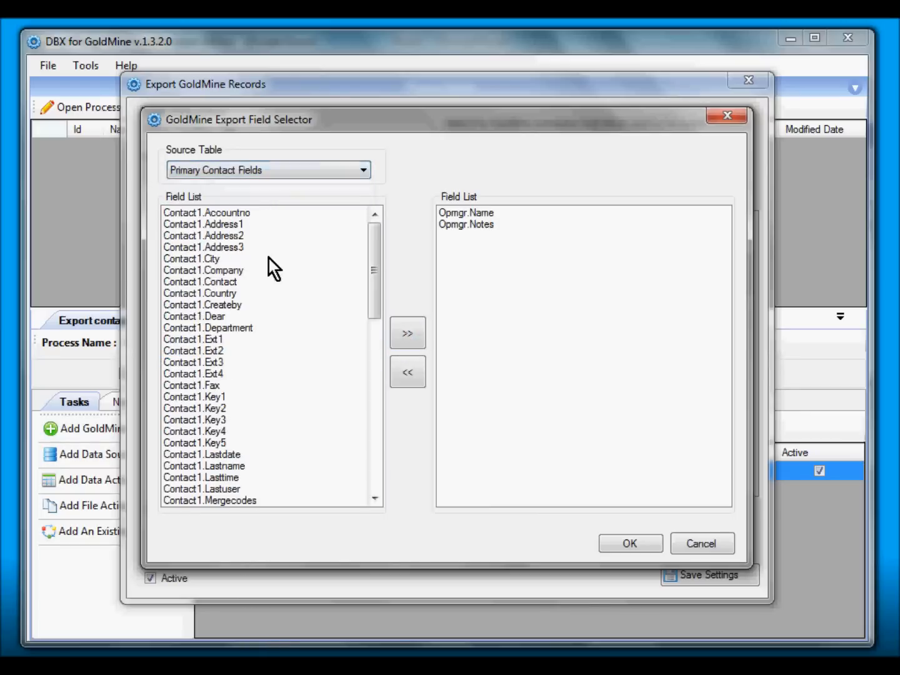
{"action": "left_click", "coordinate": [408, 332]}
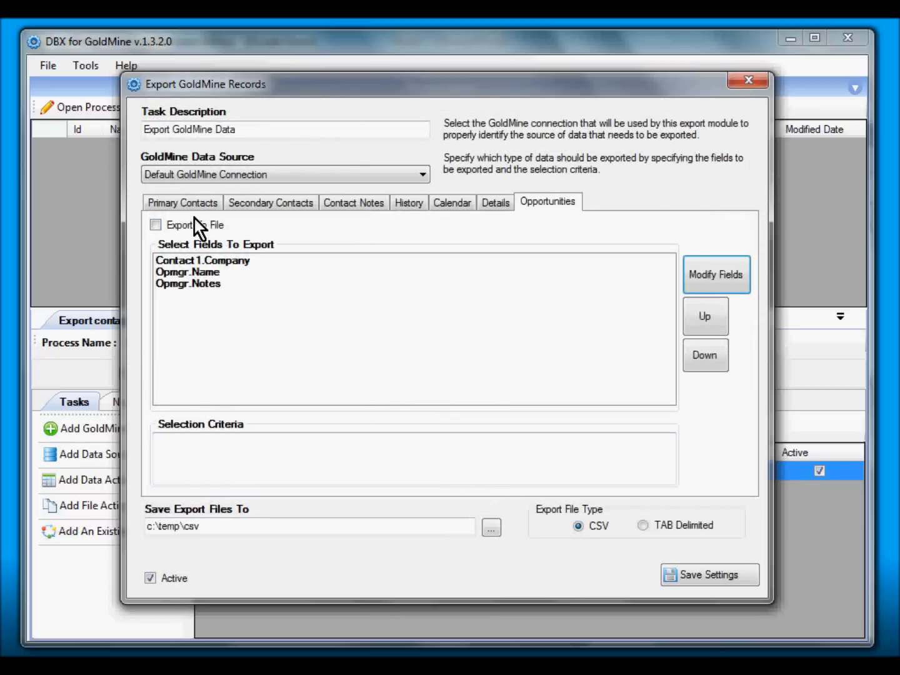
- Enable Export To File for Opportunities, then for Details and Calendar
{"action": "left_click", "coordinate": [155, 225]}
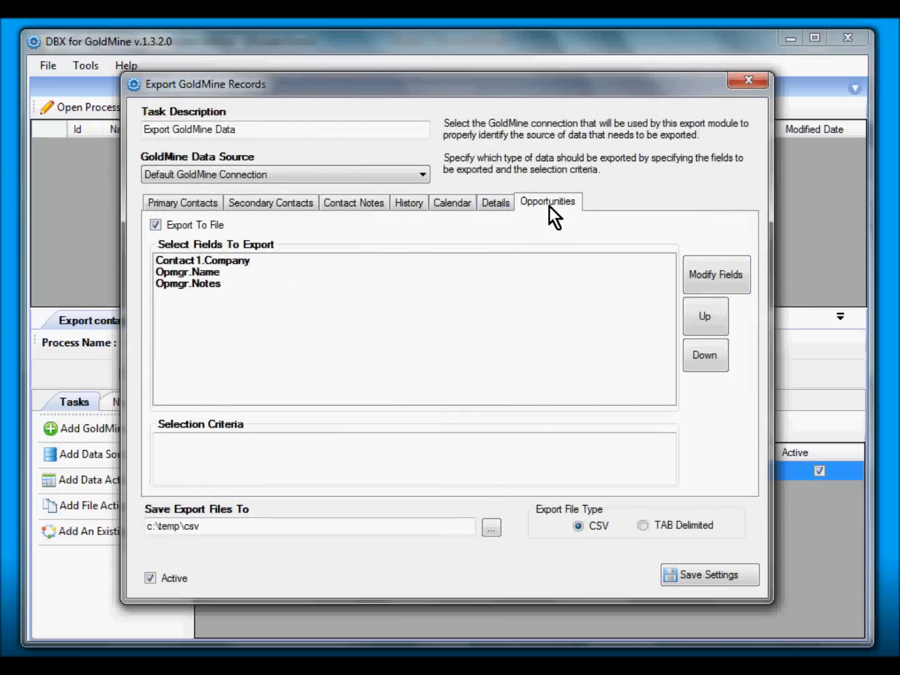
{"action": "mouse_move", "coordinate": [488, 225]}
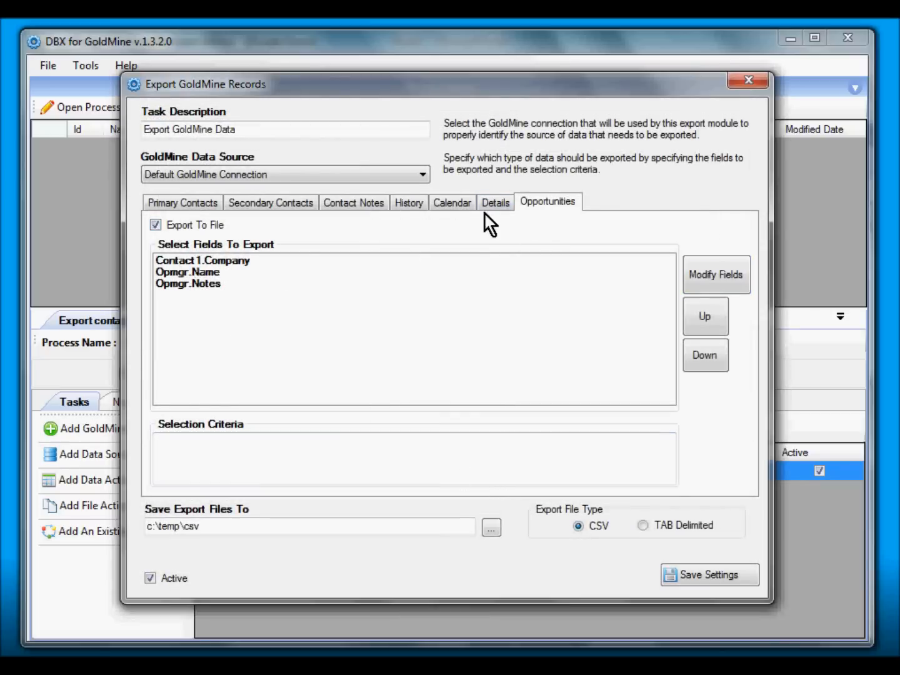
{"action": "left_click", "coordinate": [496, 202]}
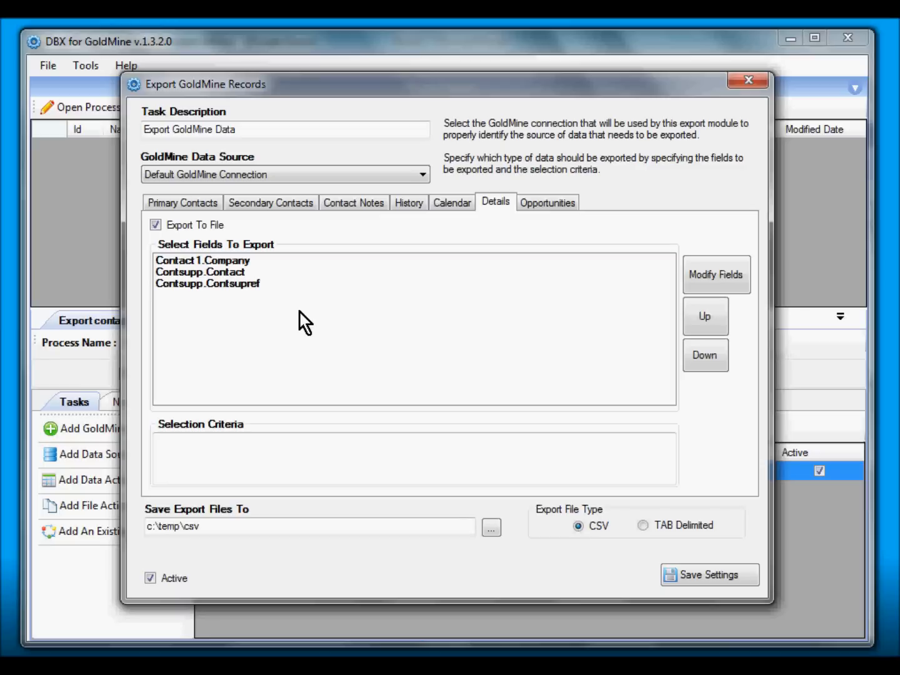
{"action": "left_click", "coordinate": [453, 203]}
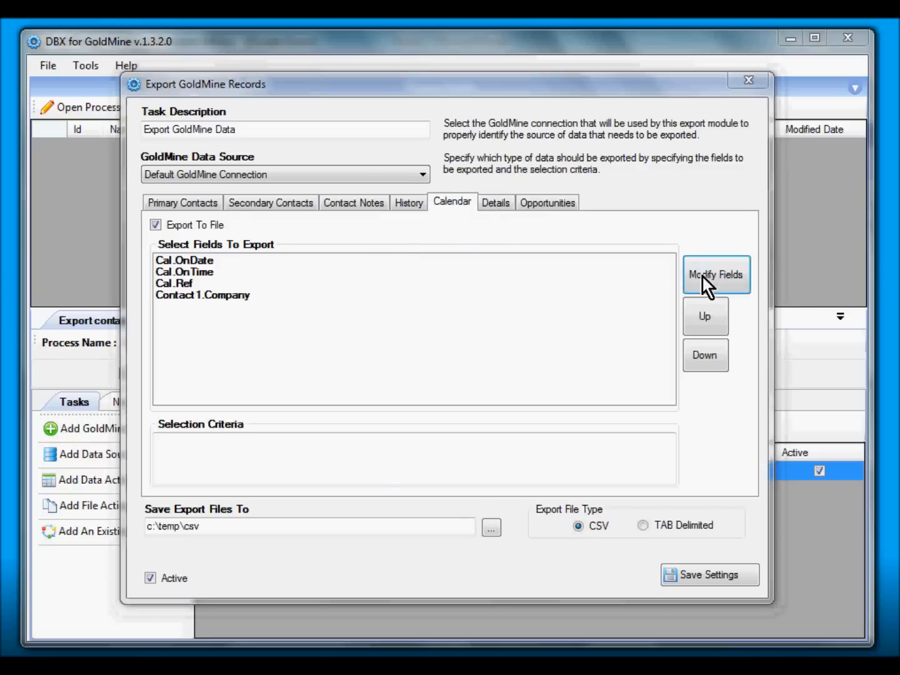
- Add Cal.Notes to the Calendar export fields alongside OnDate, OnTime, Ref and Company
{"action": "left_click", "coordinate": [716, 275]}
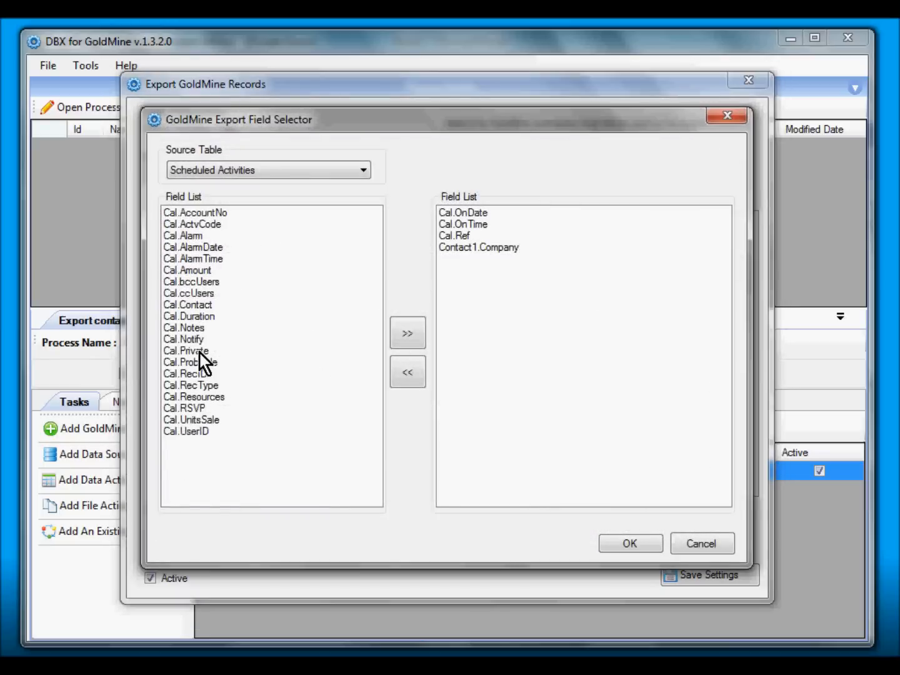
{"action": "mouse_move", "coordinate": [230, 425]}
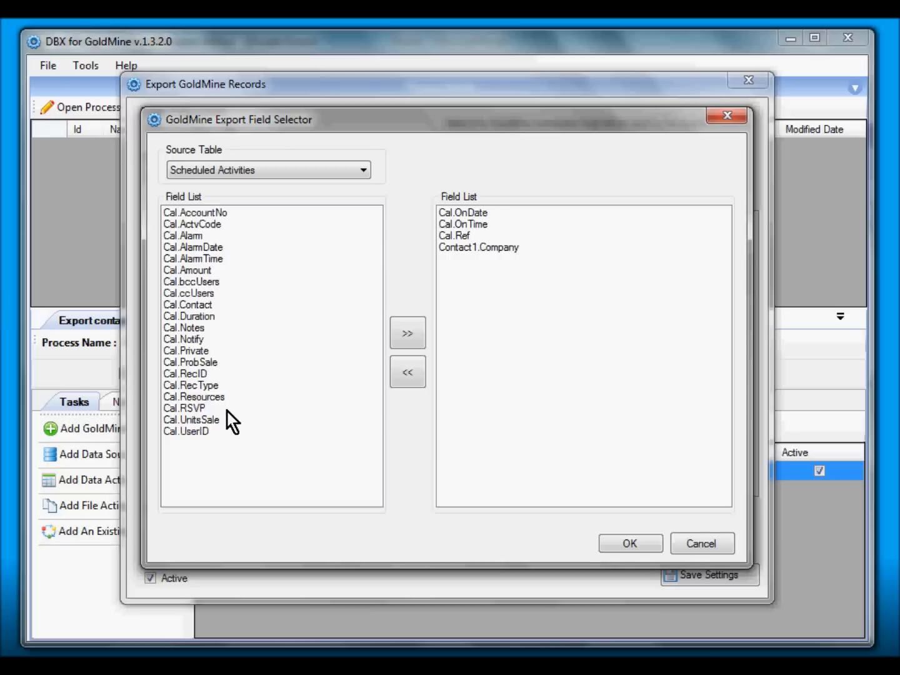
{"action": "left_click", "coordinate": [184, 328]}
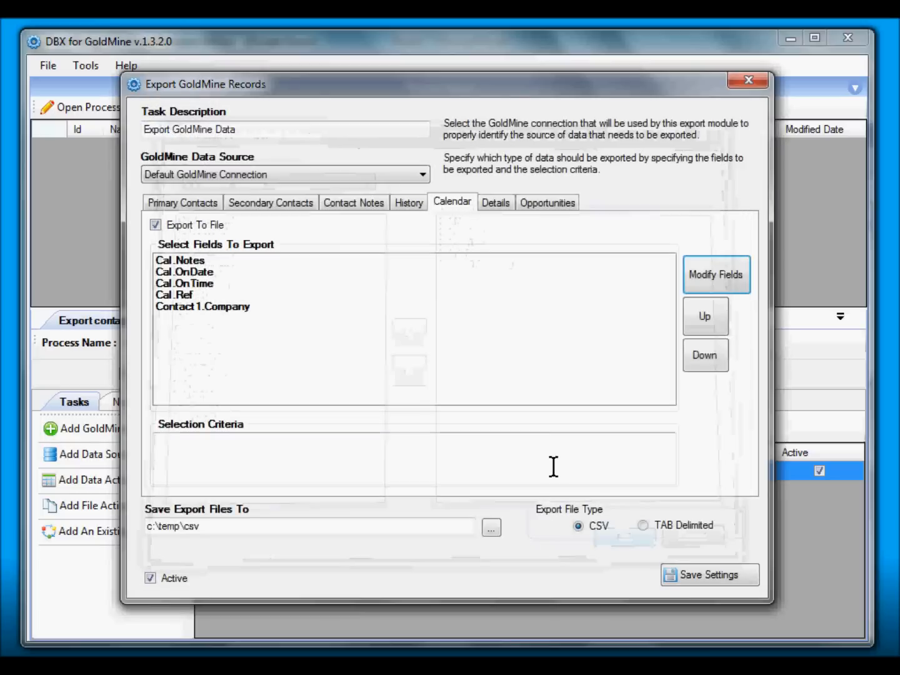
- Review the exported fields for History, Contact Notes and Secondary Contacts
{"action": "left_click", "coordinate": [409, 203]}
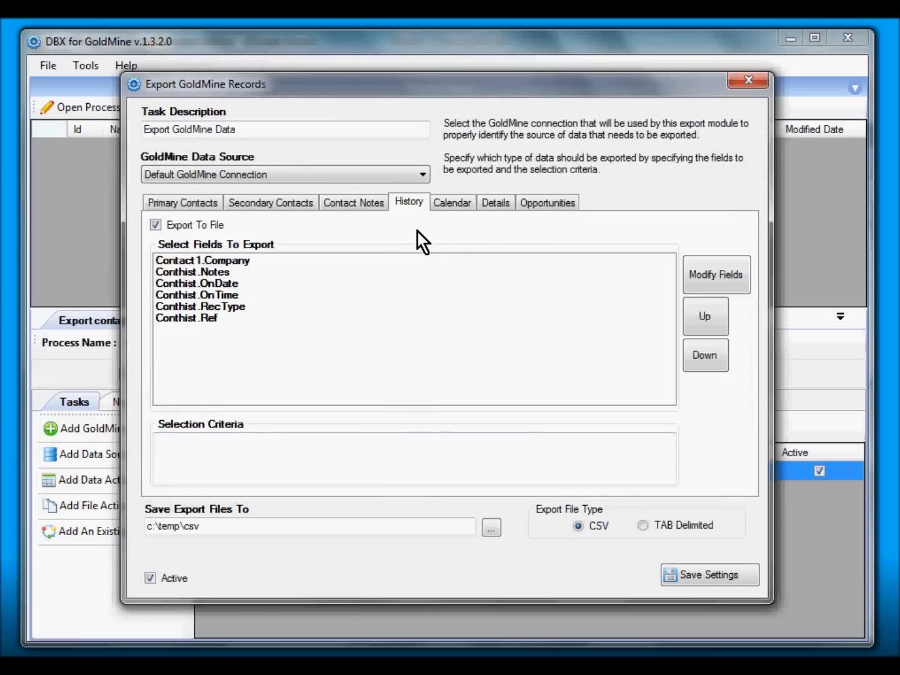
{"action": "left_click", "coordinate": [353, 202]}
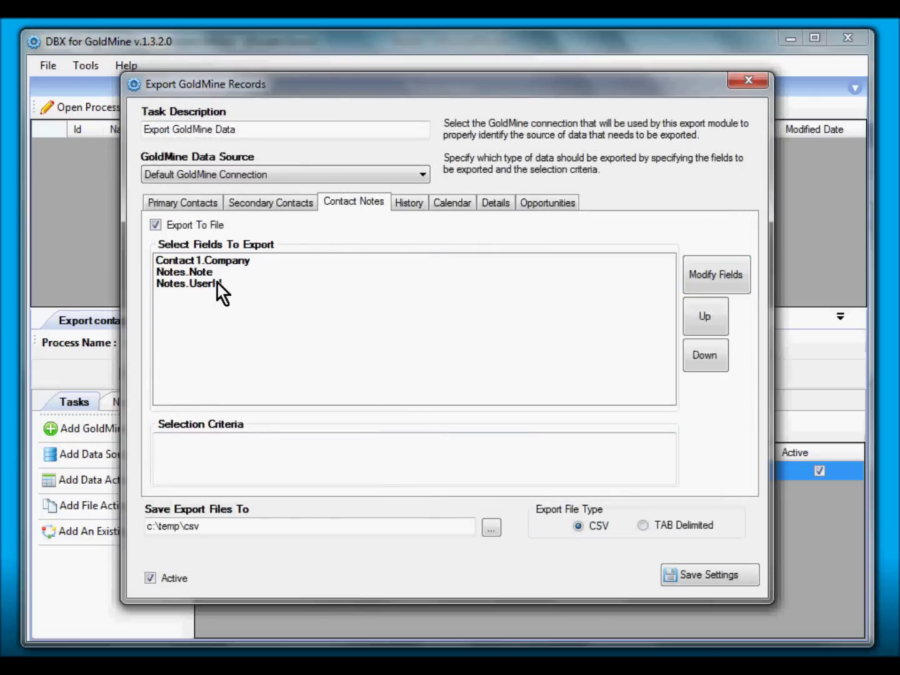
{"action": "left_click", "coordinate": [270, 202]}
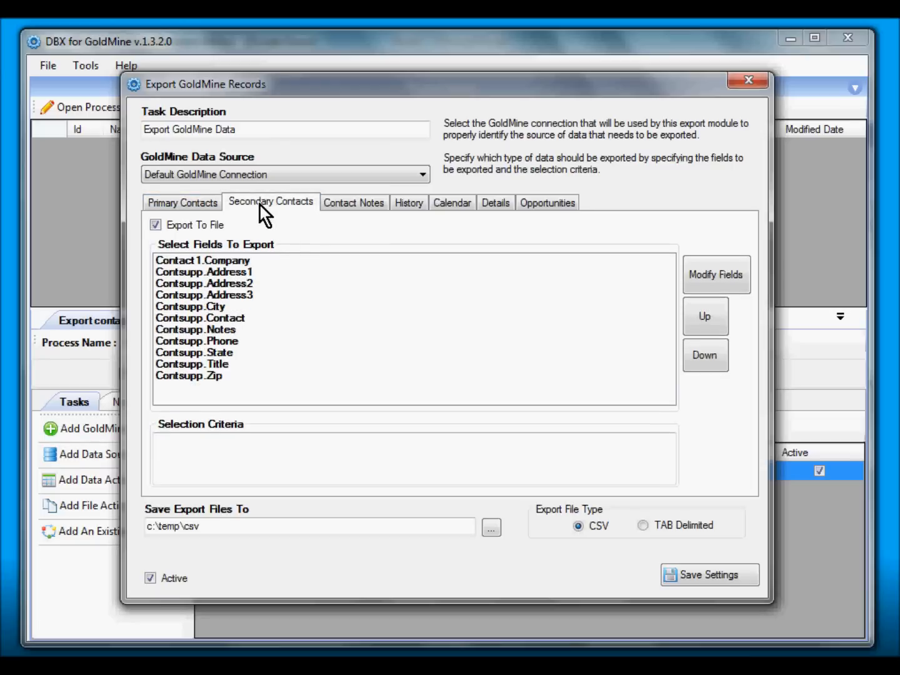
- Accept the Secondary Contacts field list unchanged and save the export settings
{"action": "left_click", "coordinate": [716, 275]}
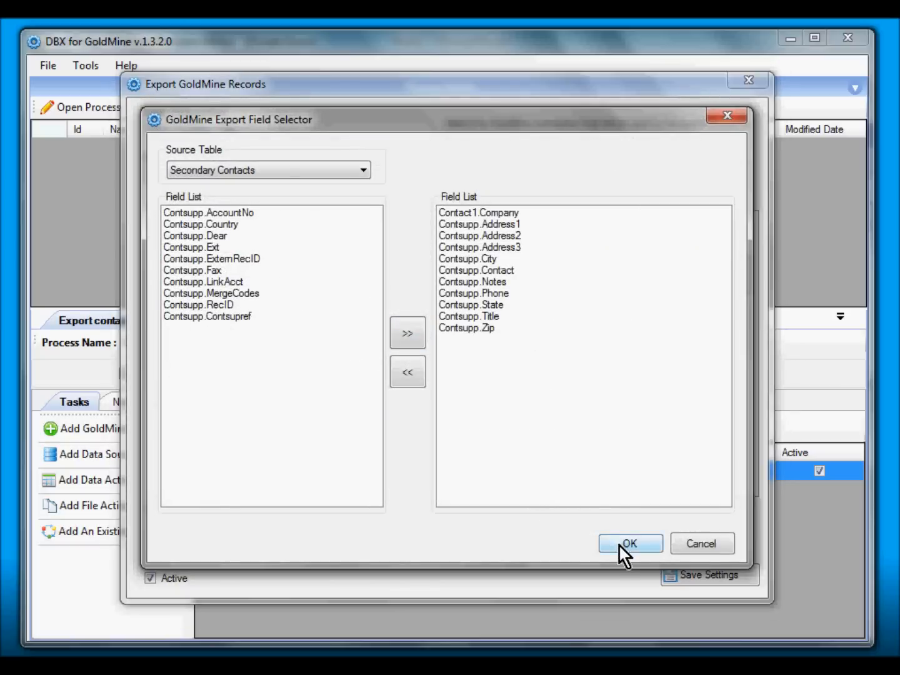
{"action": "left_click", "coordinate": [630, 543]}
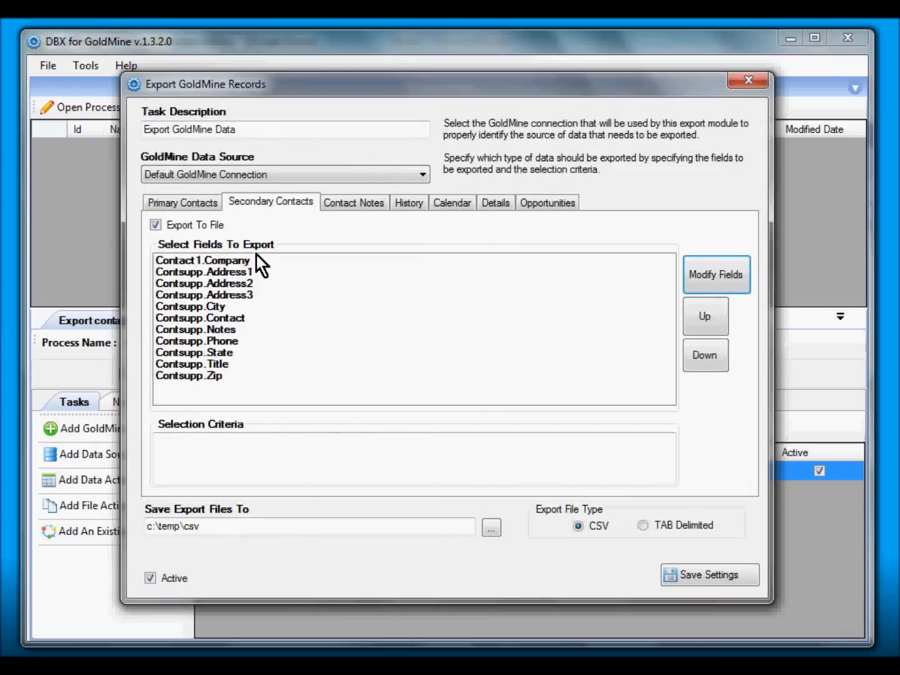
{"action": "left_click", "coordinate": [183, 202]}
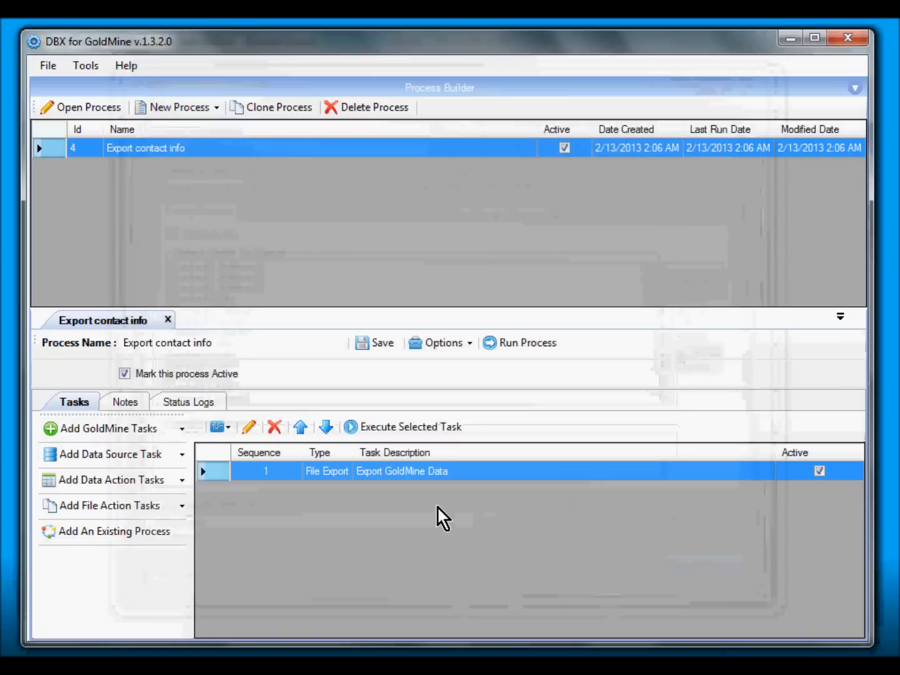
{"action": "mouse_move", "coordinate": [528, 354]}
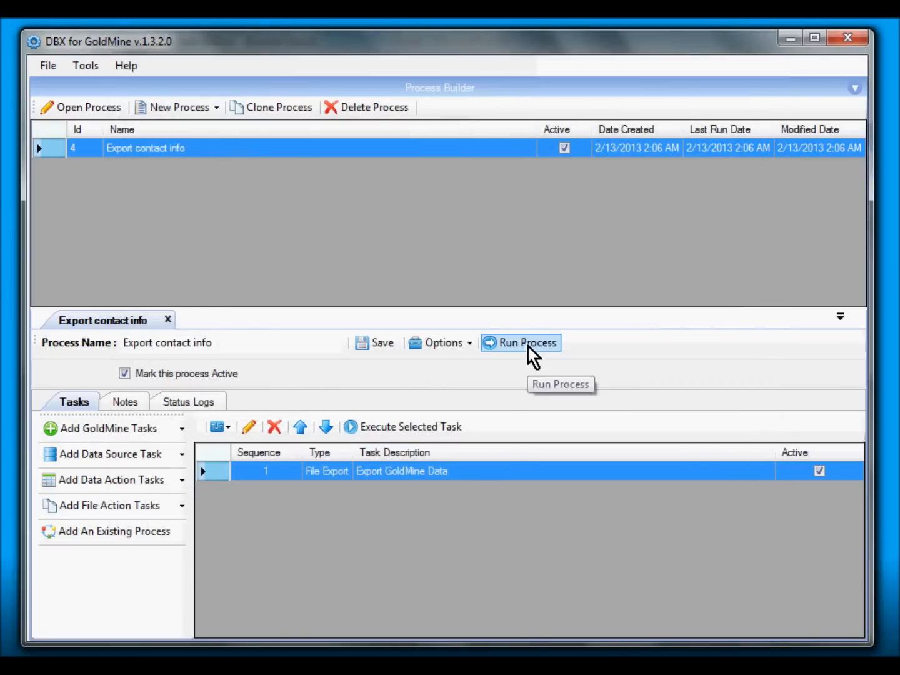
- Run the Export contact info process to produce the six CSV files in c:\temp\csv
{"action": "left_click", "coordinate": [520, 343]}
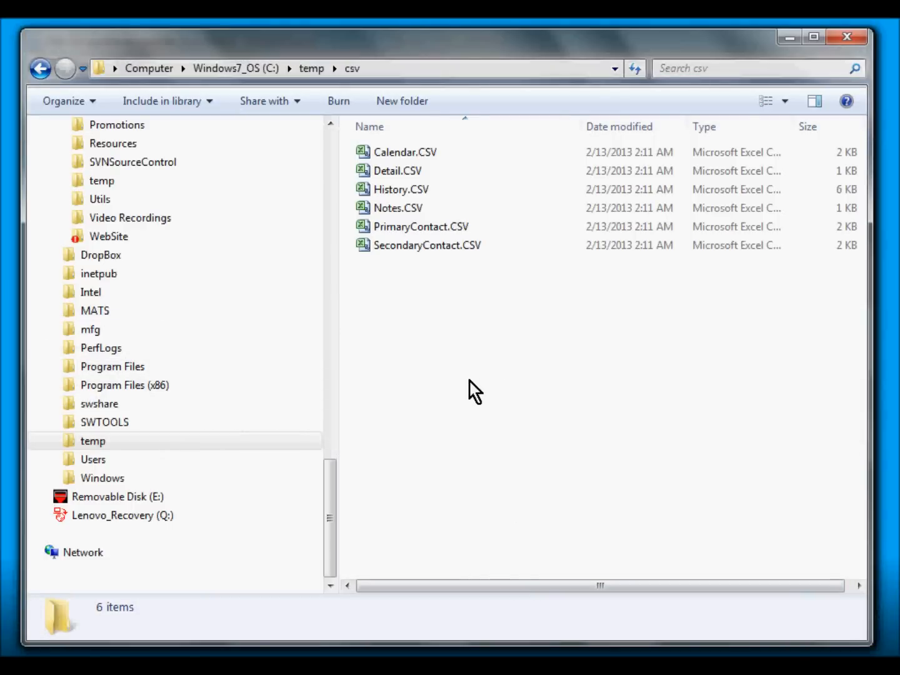
{"action": "mouse_move", "coordinate": [342, 365]}
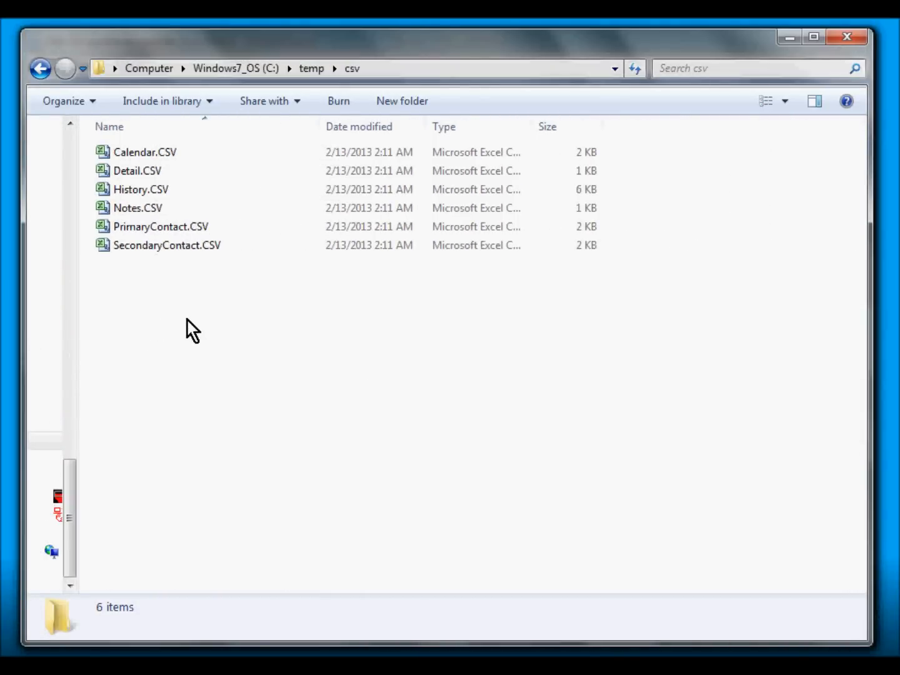
- Show the six exported CSV files listed in the c:\temp\csv folder
{"action": "left_click", "coordinate": [145, 152]}
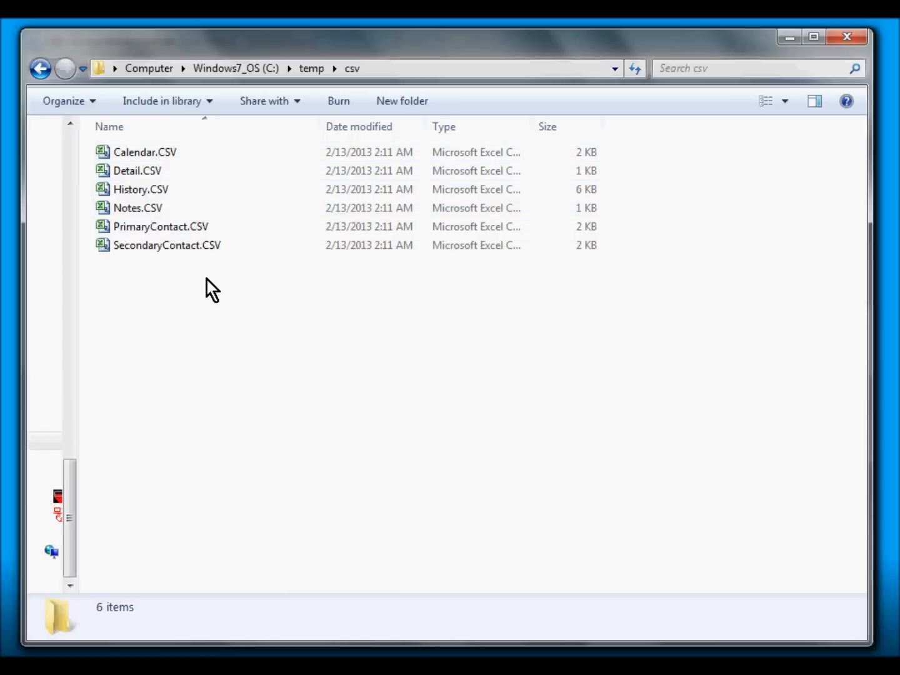
{"action": "mouse_move", "coordinate": [230, 299]}
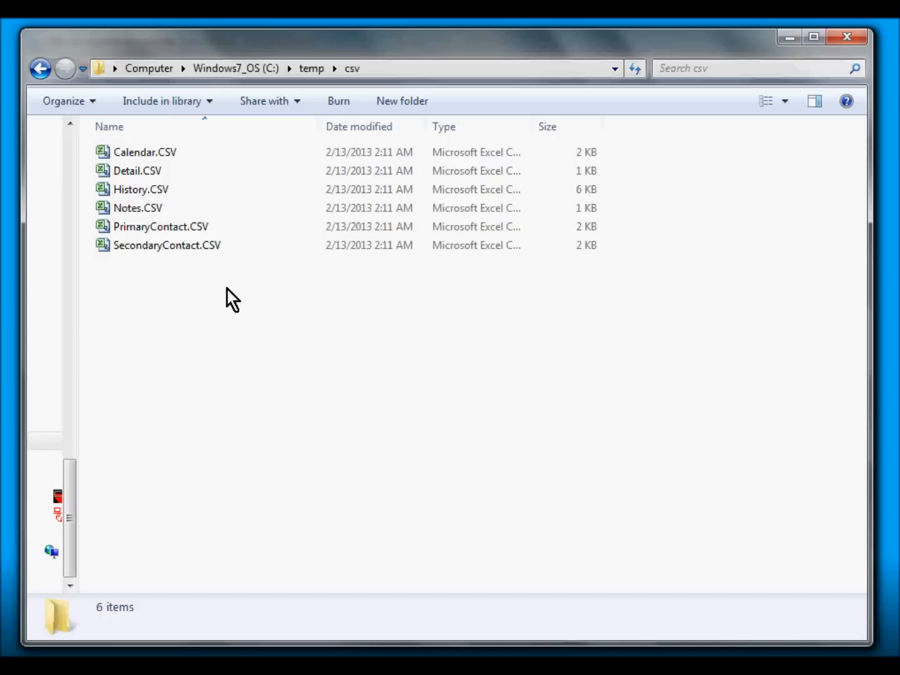
{"action": "mouse_move", "coordinate": [187, 181]}
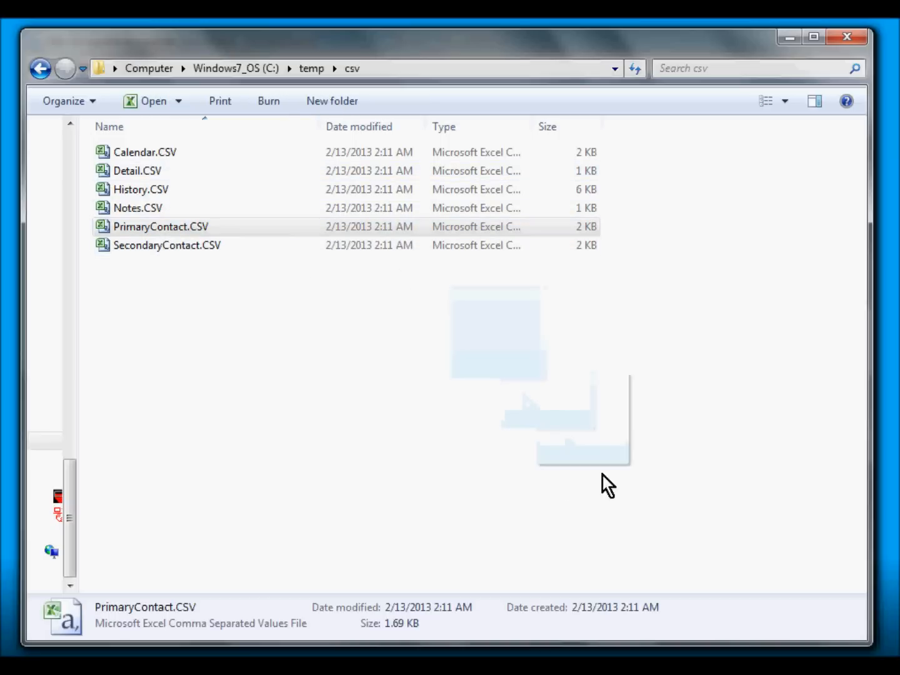
- View PrimaryContact.CSV in Excel, scanning its sixteen contact rows across to Phone1–Phone3
{"action": "double_click", "coordinate": [160, 227]}
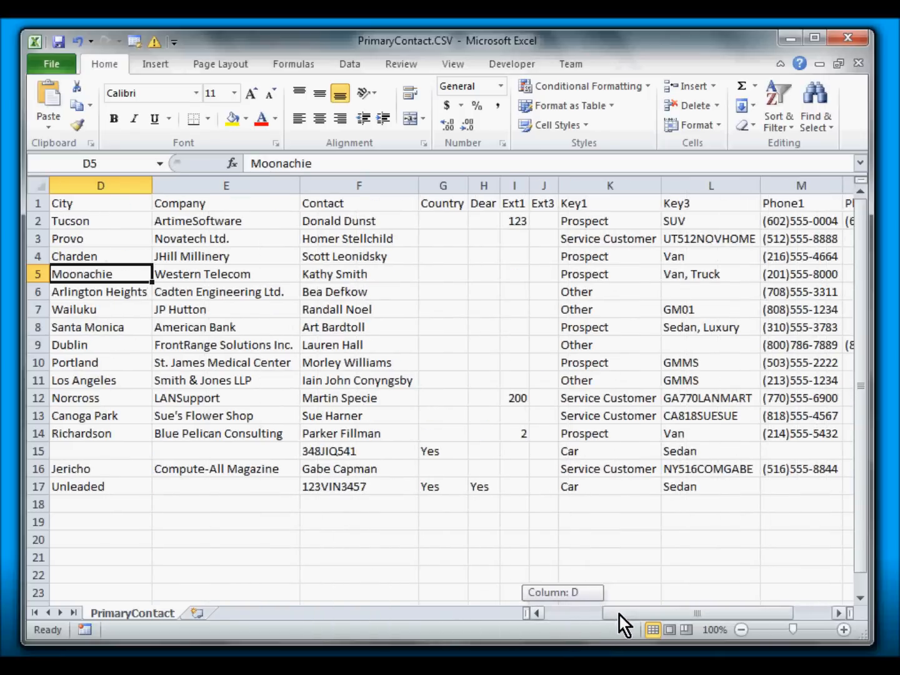
{"action": "scroll", "scroll_direction": "right", "scroll_amount": 3}
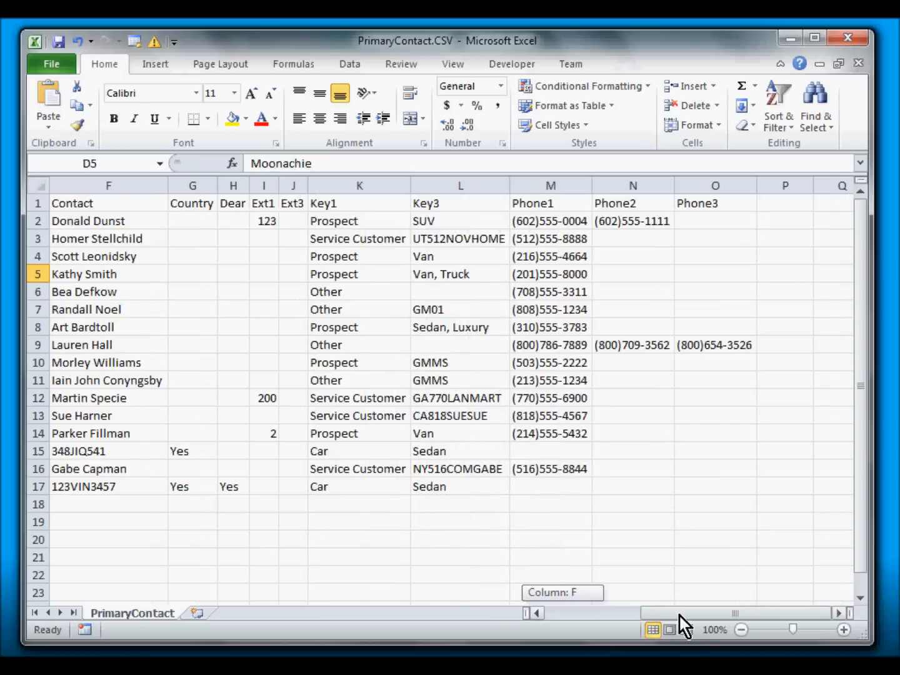
{"action": "mouse_move", "coordinate": [697, 266]}
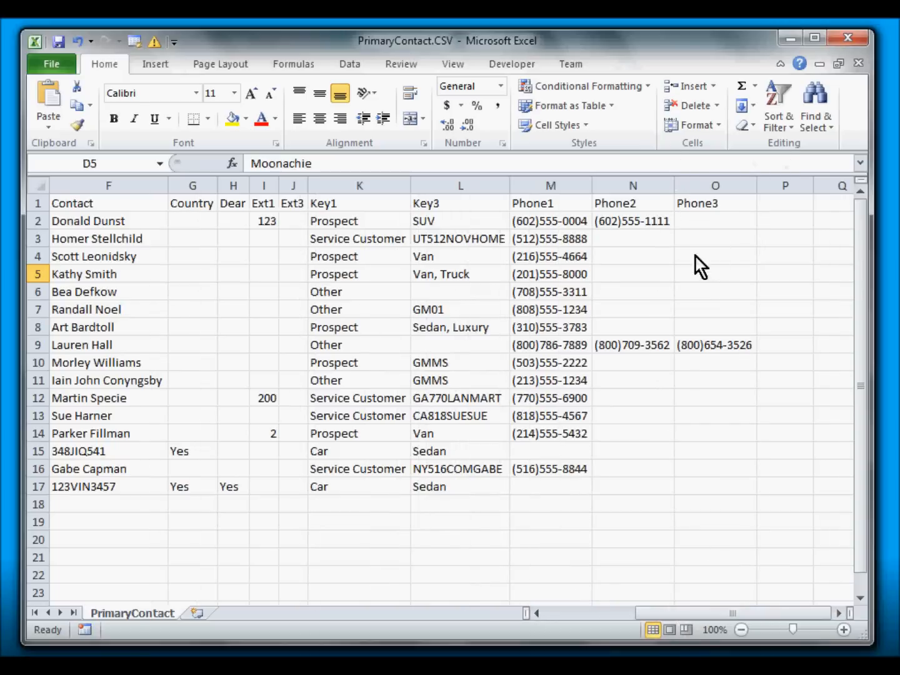
{"action": "mouse_move", "coordinate": [520, 197]}
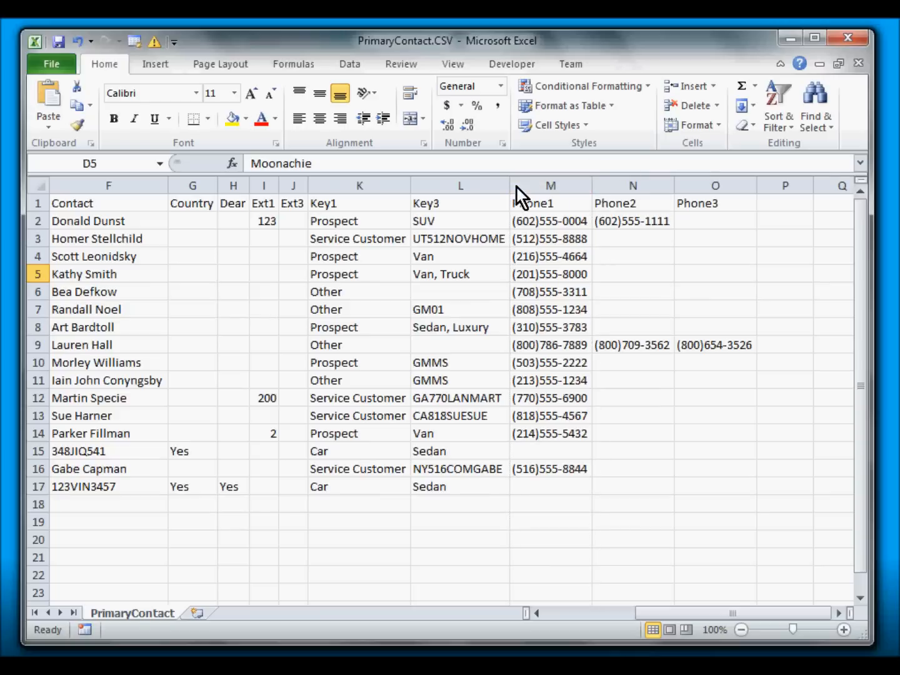
{"action": "mouse_move", "coordinate": [604, 380]}
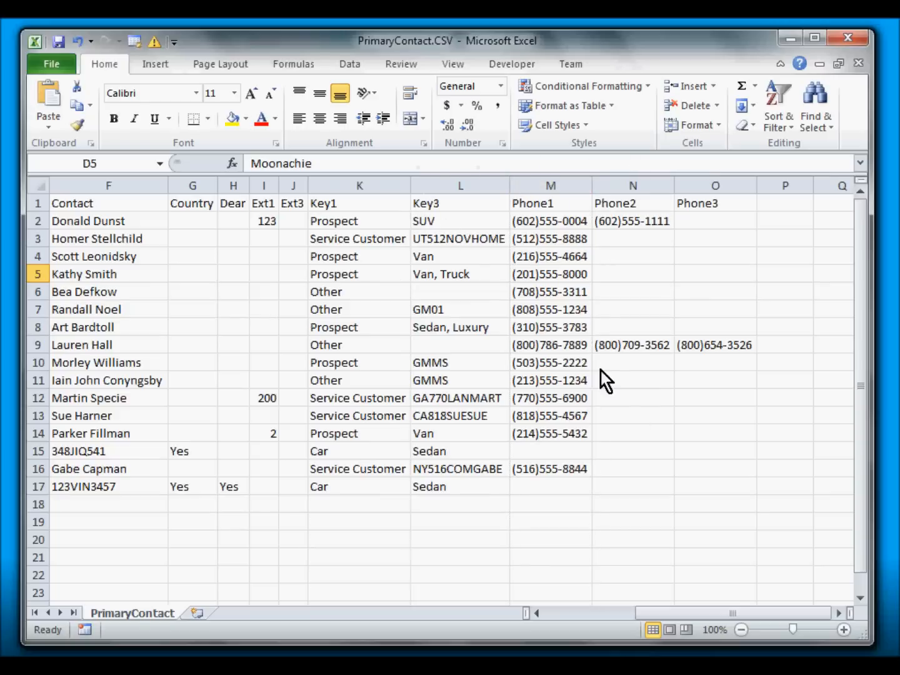
{"action": "scroll", "scroll_direction": "left", "scroll_amount": 3}
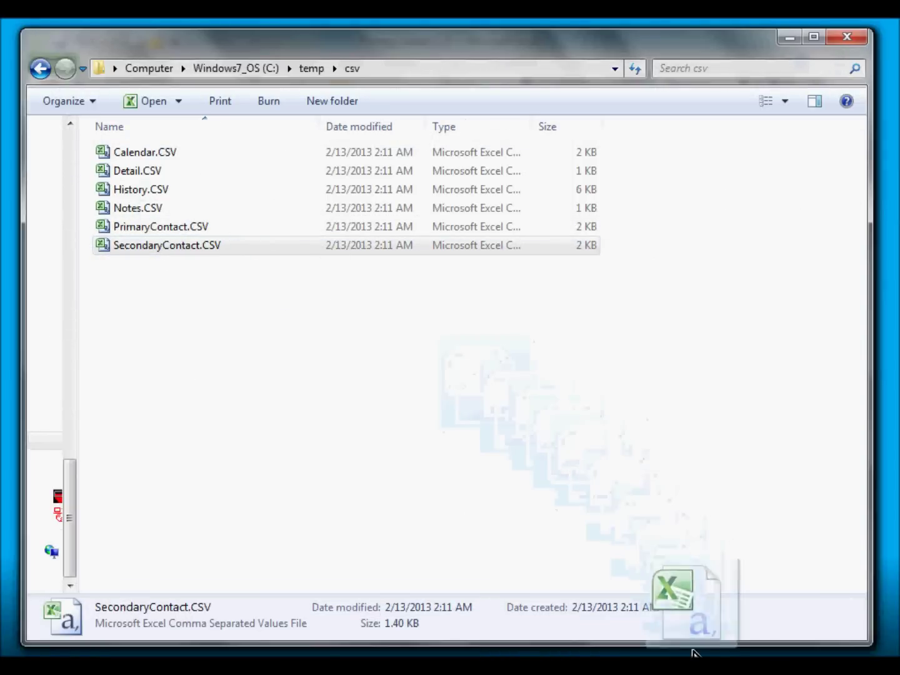
- View SecondaryContact.CSV in Excel with its ten rows of companies, addresses and cities
{"action": "double_click", "coordinate": [160, 227]}
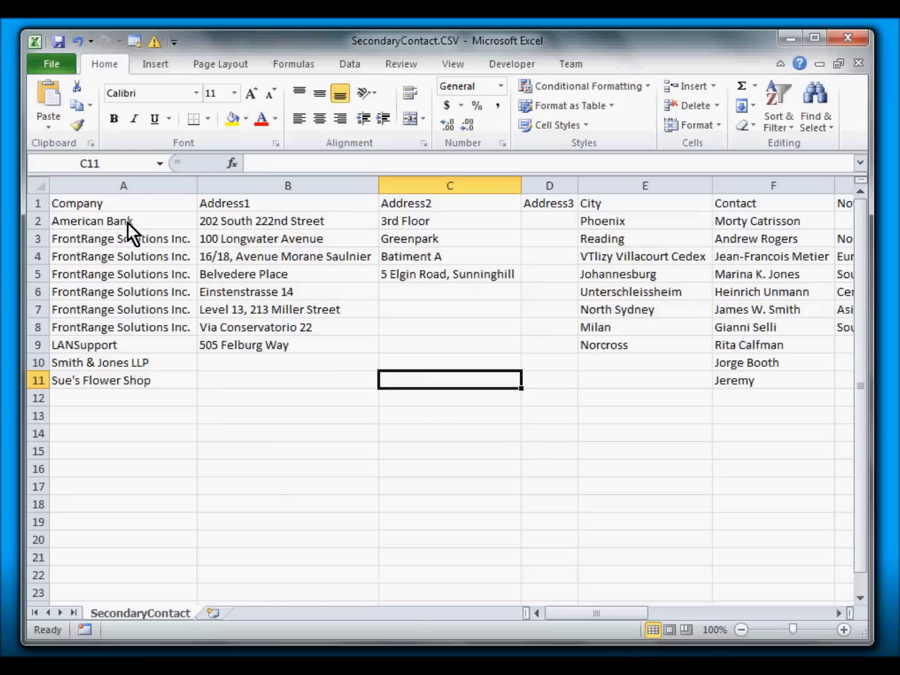
{"action": "mouse_move", "coordinate": [128, 222]}
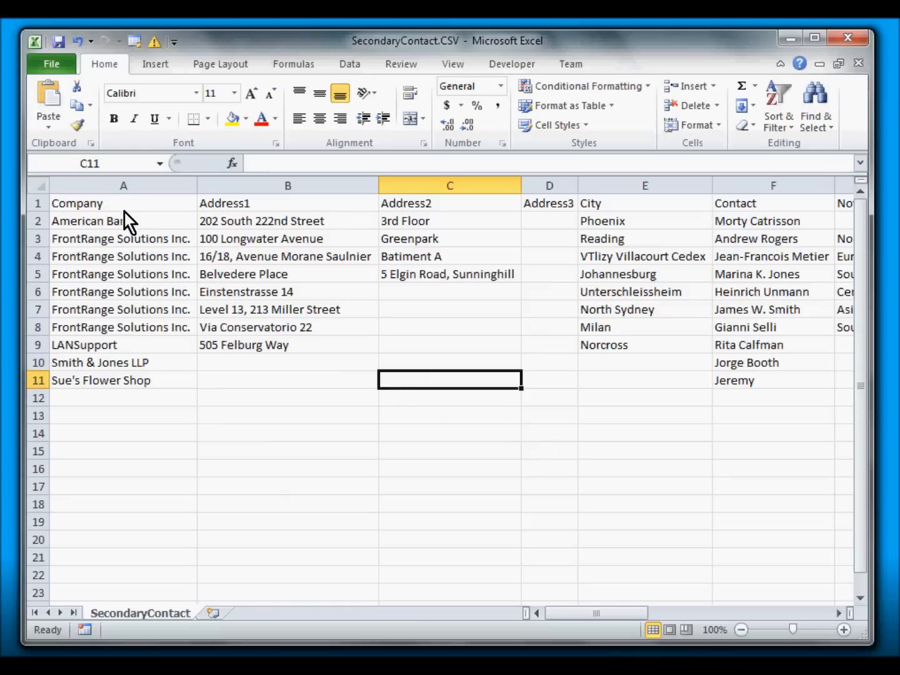
{"action": "left_click", "coordinate": [124, 239]}
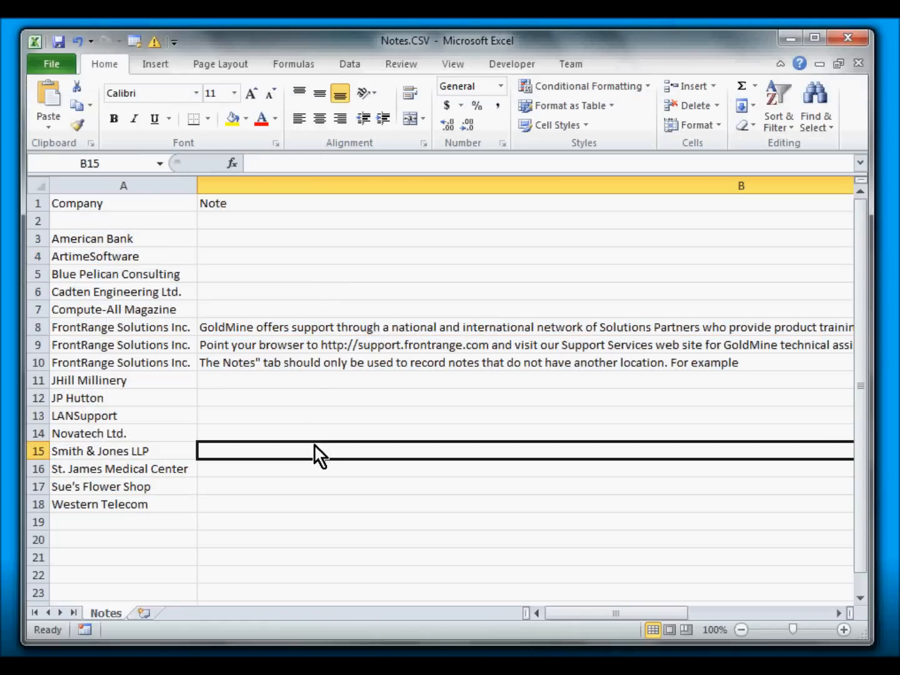
{"action": "mouse_move", "coordinate": [330, 453]}
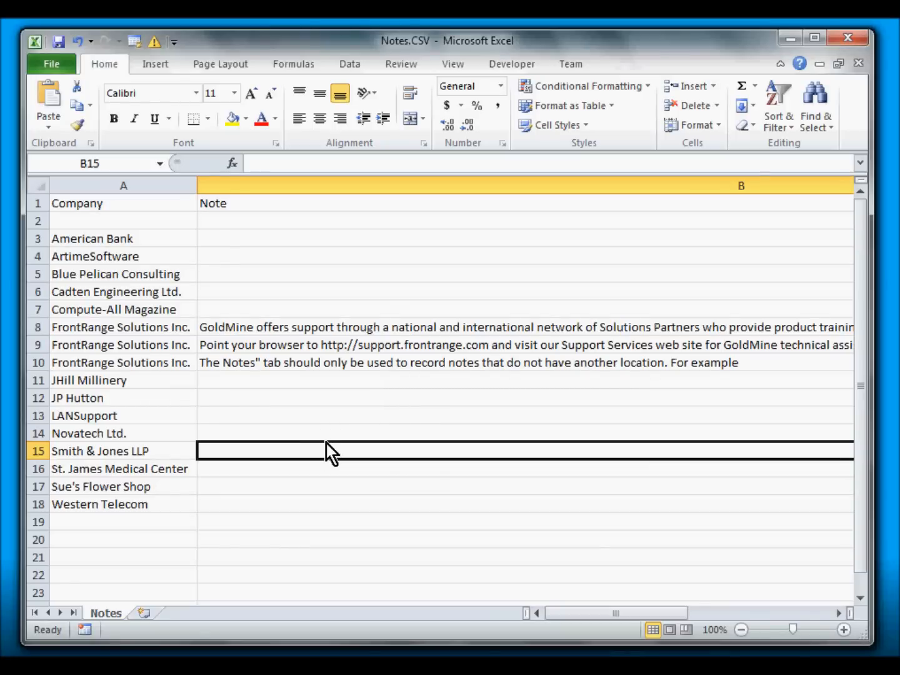
{"action": "mouse_move", "coordinate": [340, 398]}
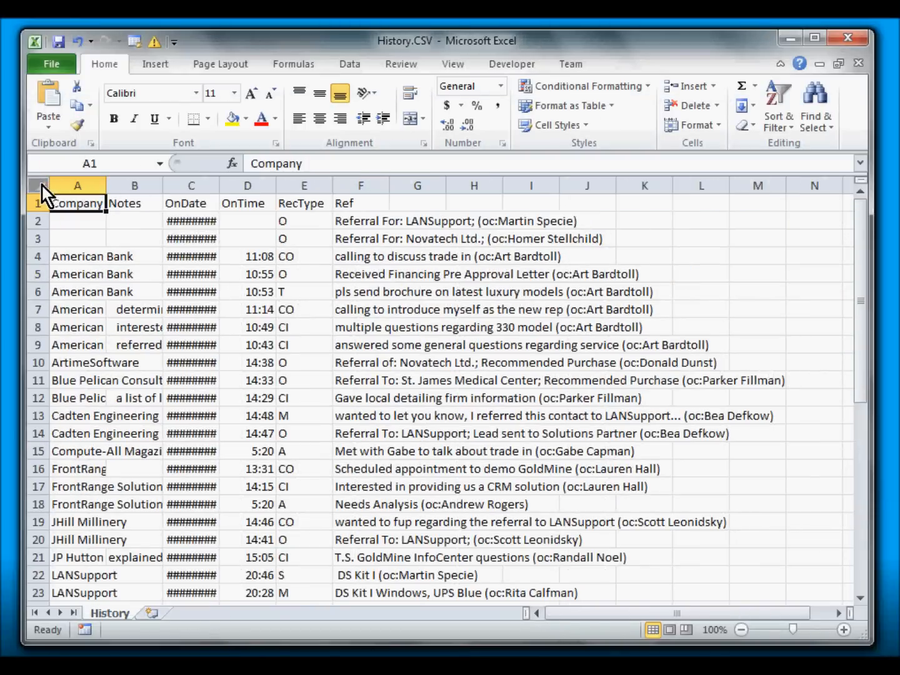
- Select the whole History.CSV sheet and scan its call and follow-up notes down to row 44
{"action": "left_click", "coordinate": [38, 185]}
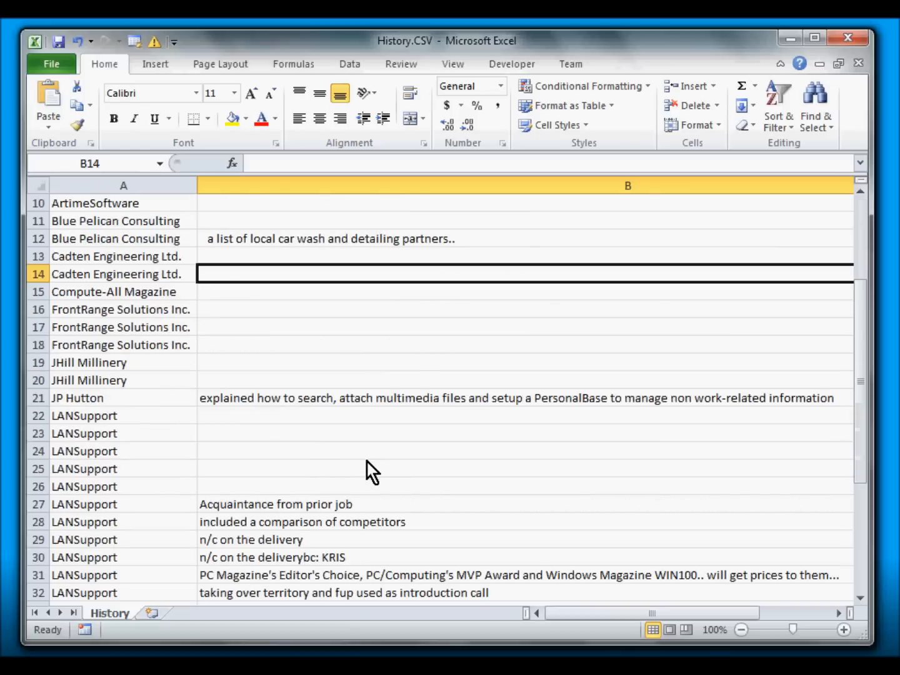
{"action": "scroll", "scroll_direction": "down", "scroll_amount": 3}
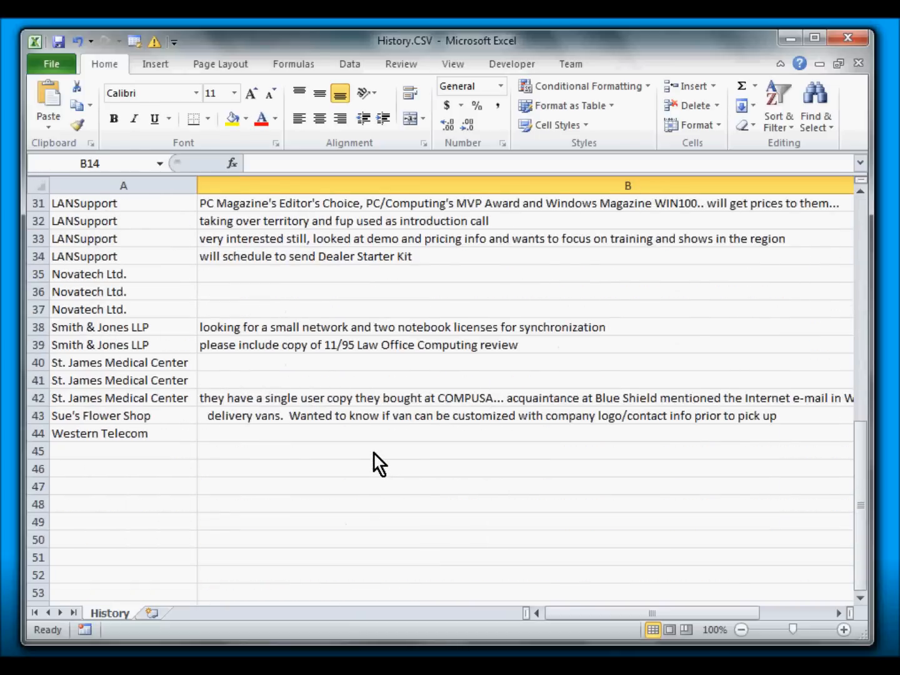